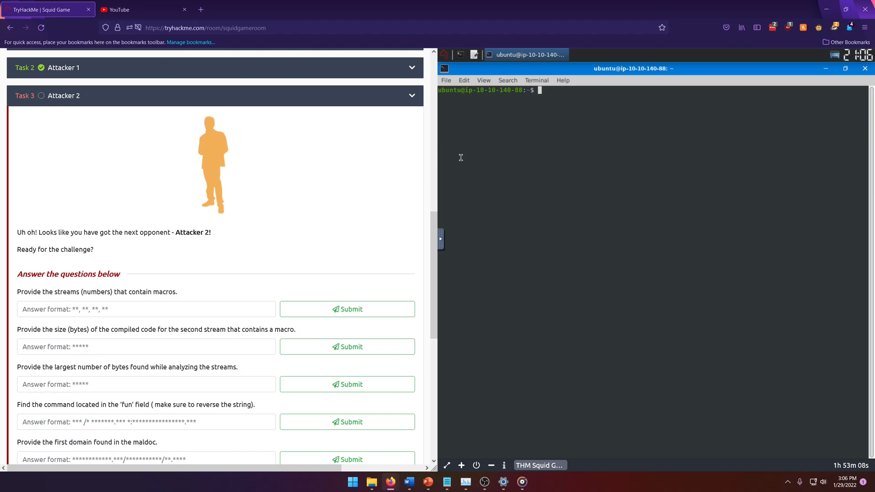
Step: Run oledump.py on attacker2.doc to list its 18 streams with macro flags
type("oled")
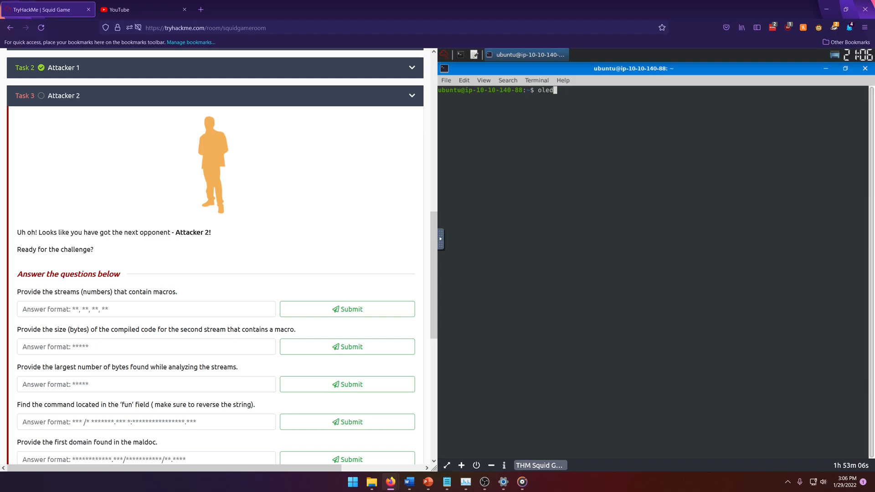
type("ump.py")
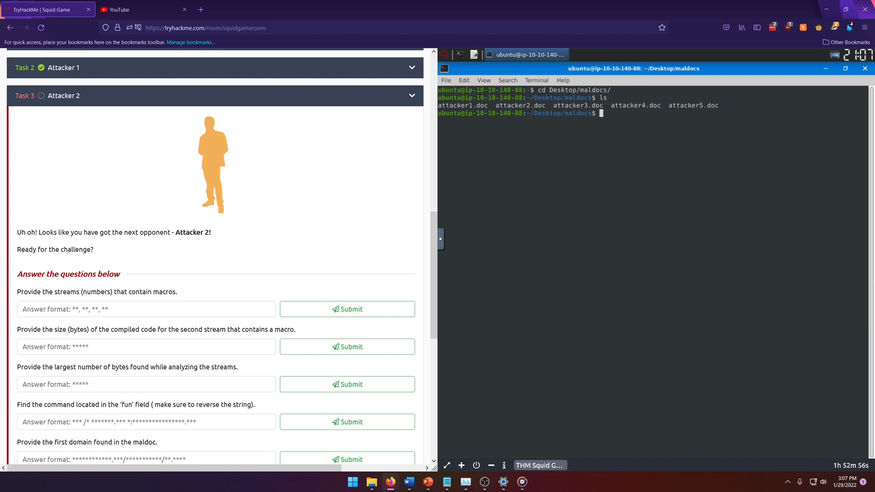
type("ol")
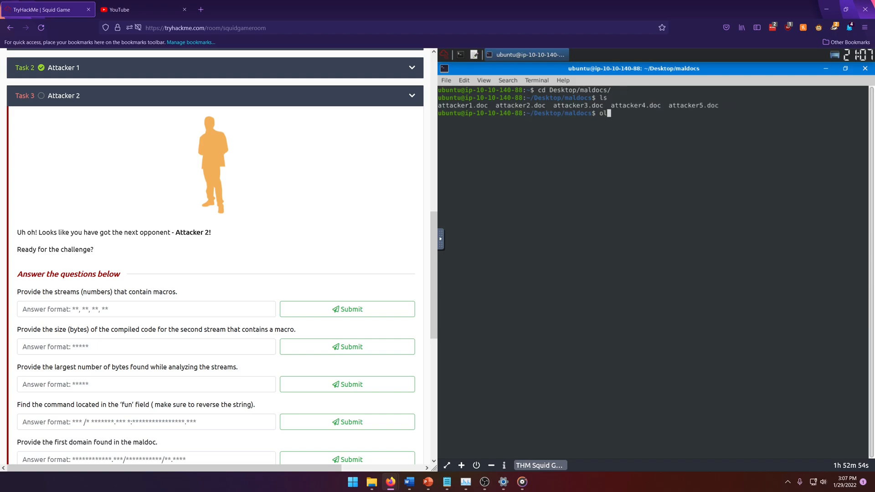
type("edump.py")
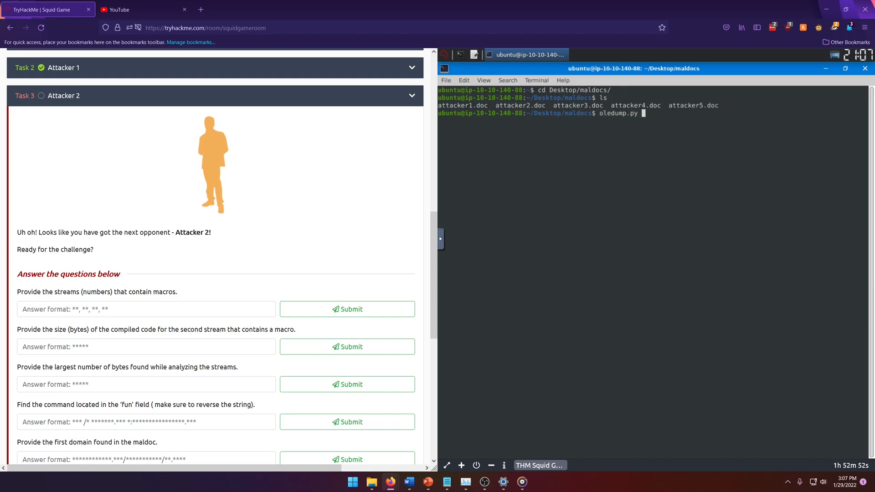
type("attace")
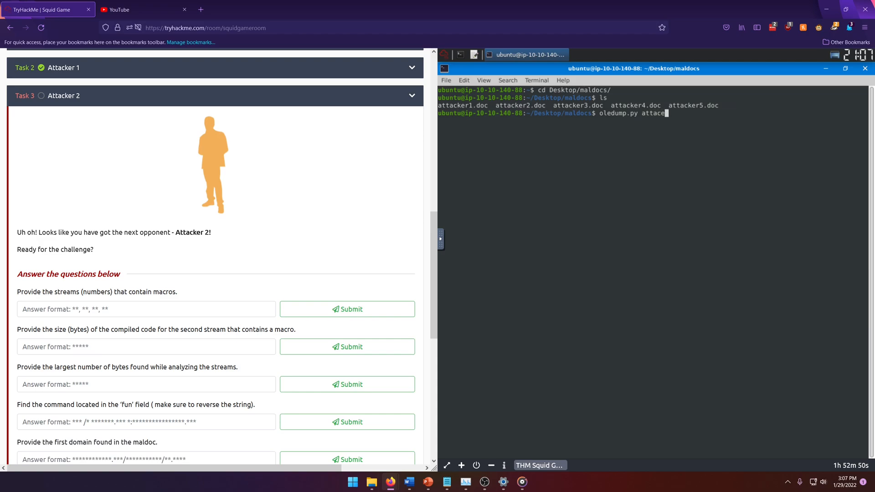
type("1.")
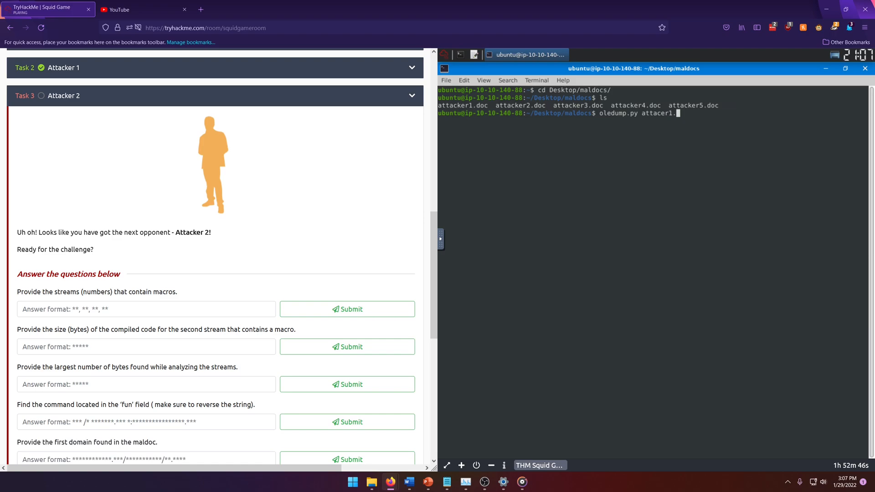
type("attacker2.")
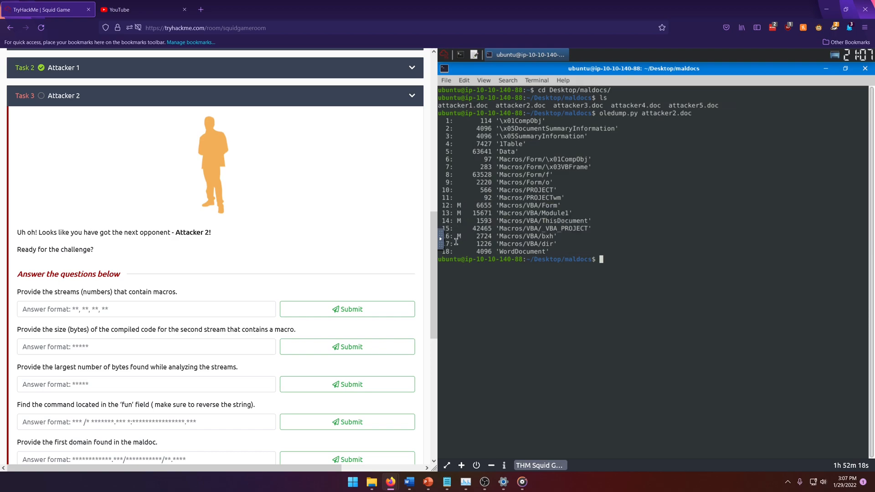
Step: Submit '12, 13, 14, 16' as the macro-containing stream numbers
left_click(145, 308)
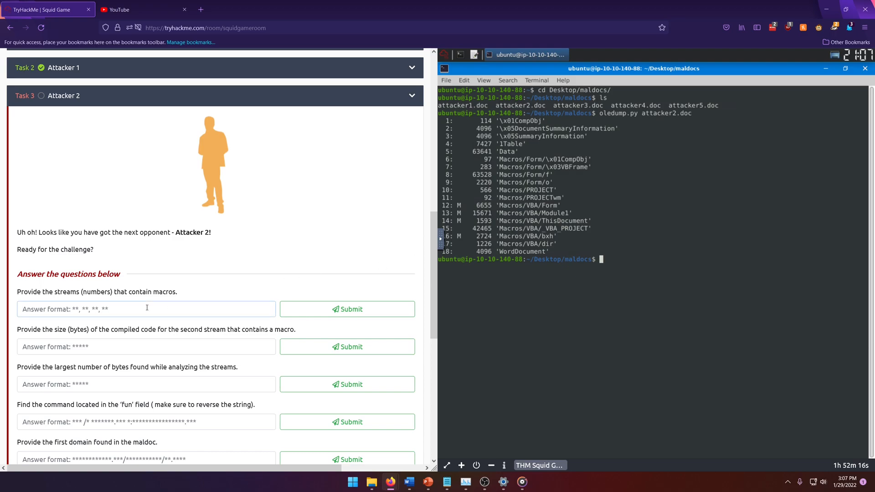
type("12, 13")
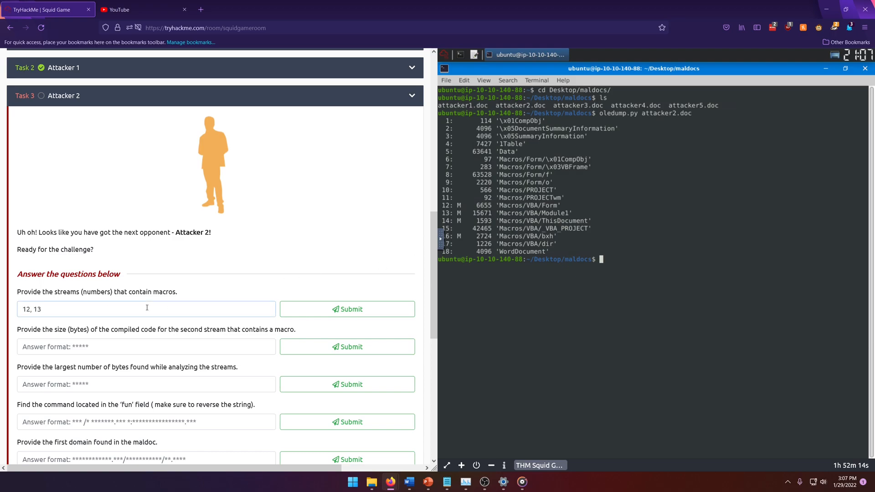
type(", 14, 16")
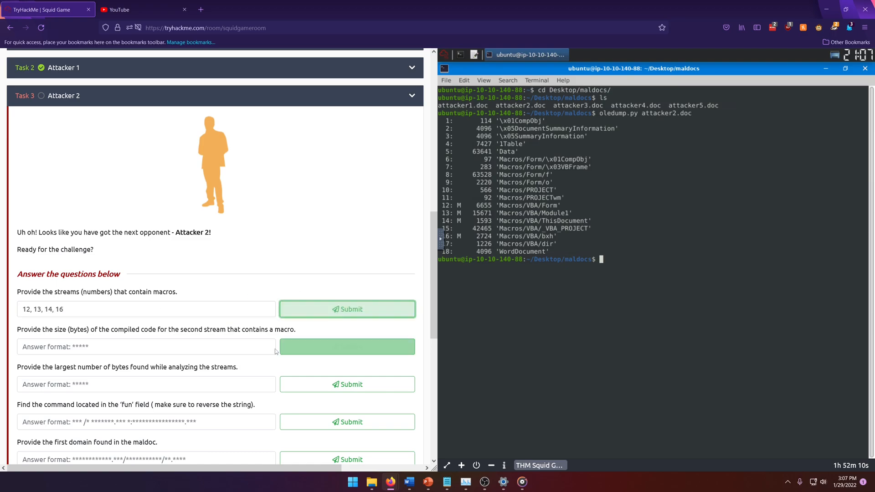
left_click(346, 309)
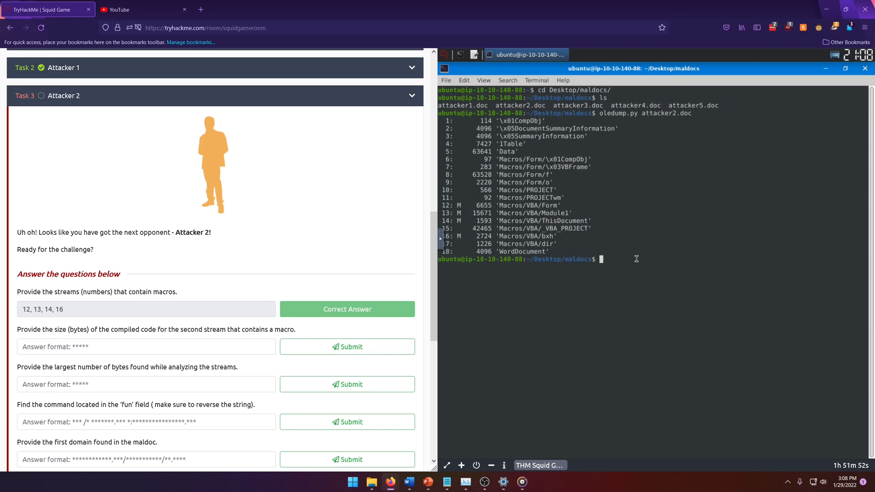
mouse_move(595, 242)
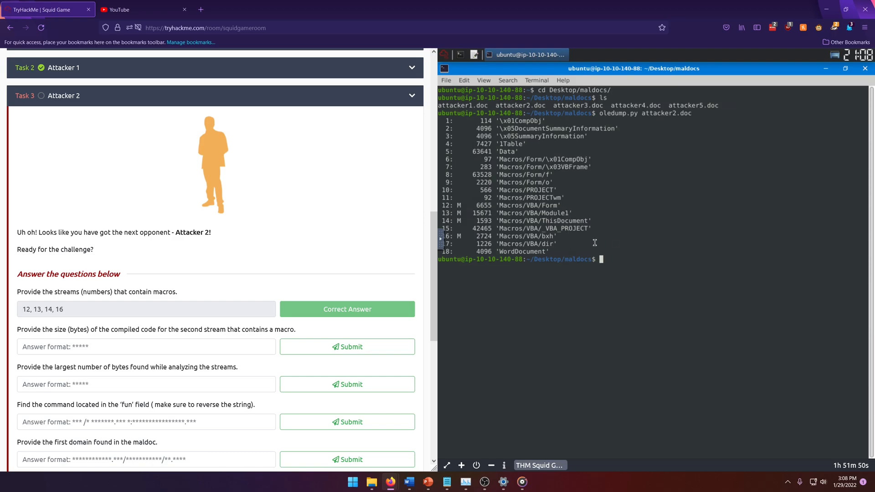
double_click(483, 213)
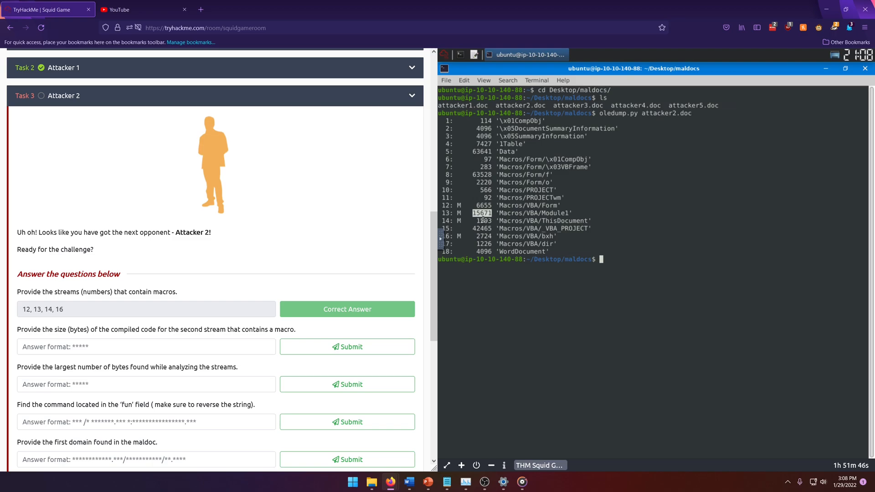
left_click(146, 346)
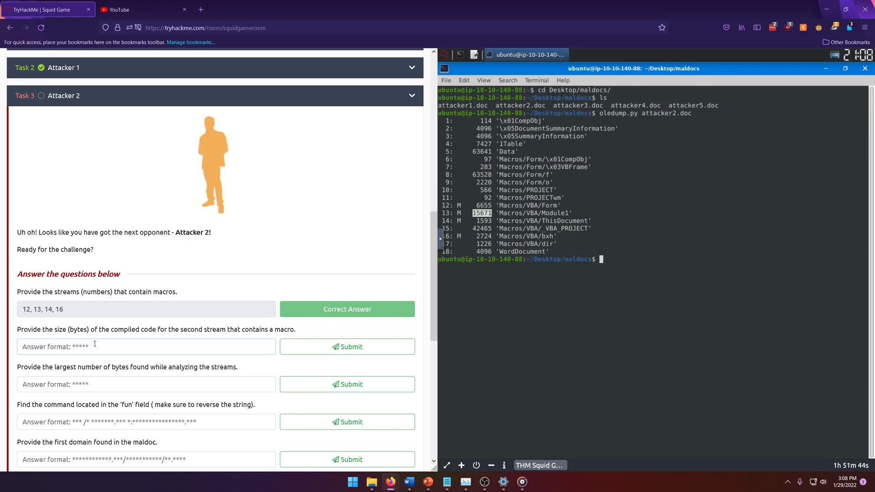
type("15671")
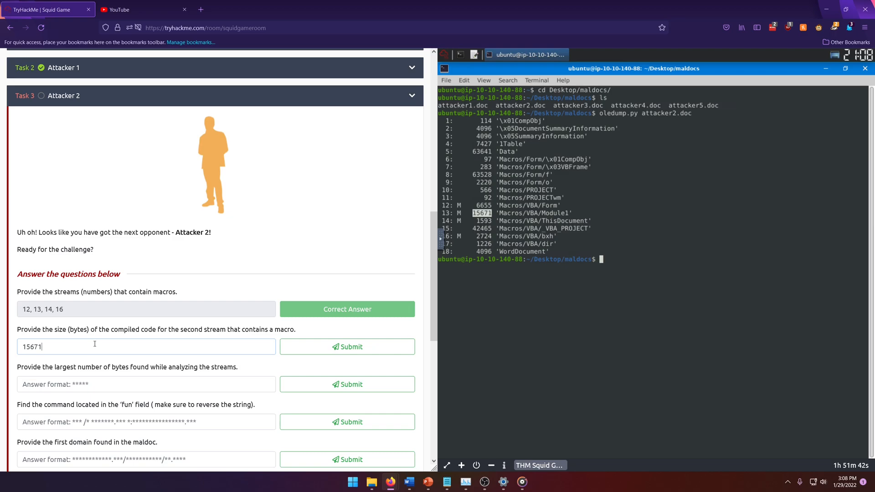
left_click(347, 346)
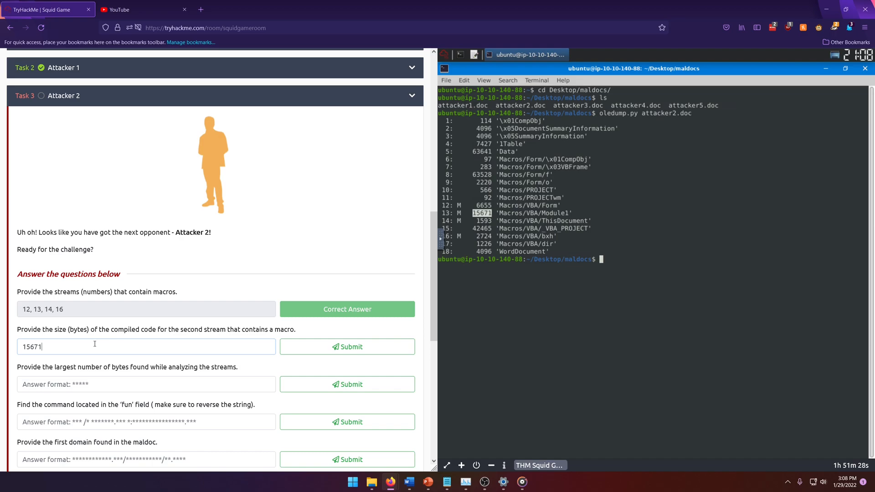
type("loe")
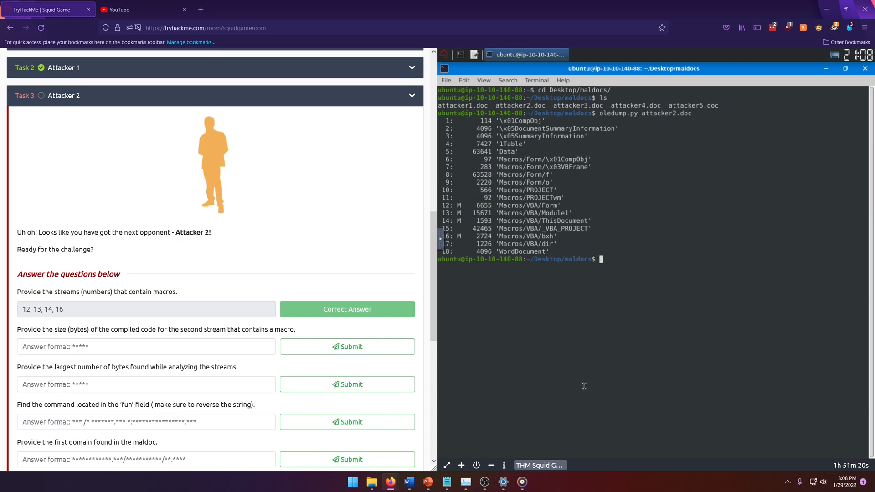
Step: View oledump.py's help options, then relist attacker2.doc's streams
type("oledump.py")
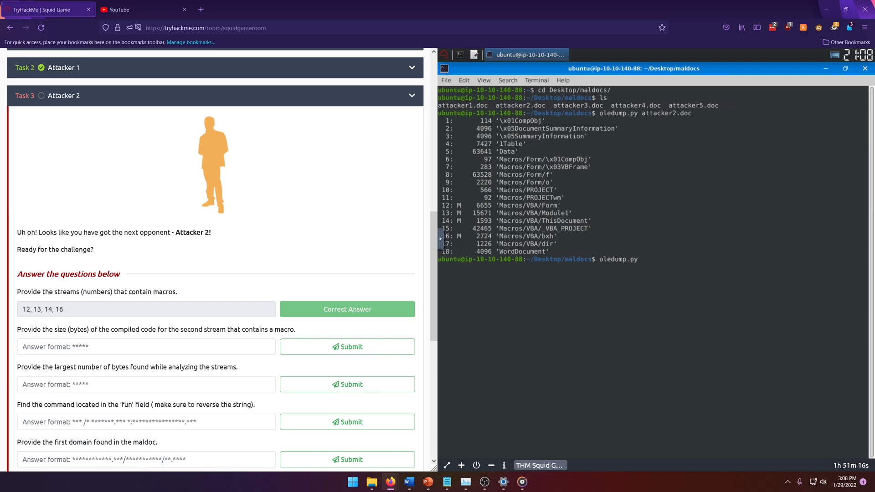
type("-h")
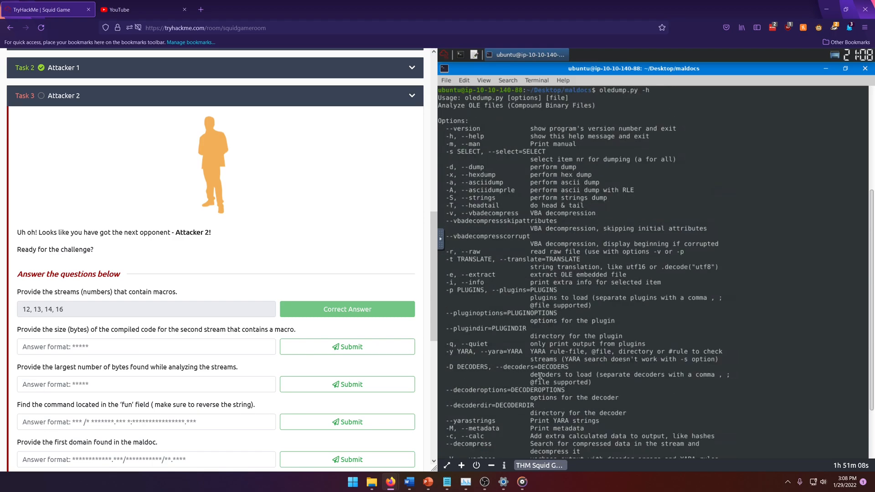
scroll("down", 3)
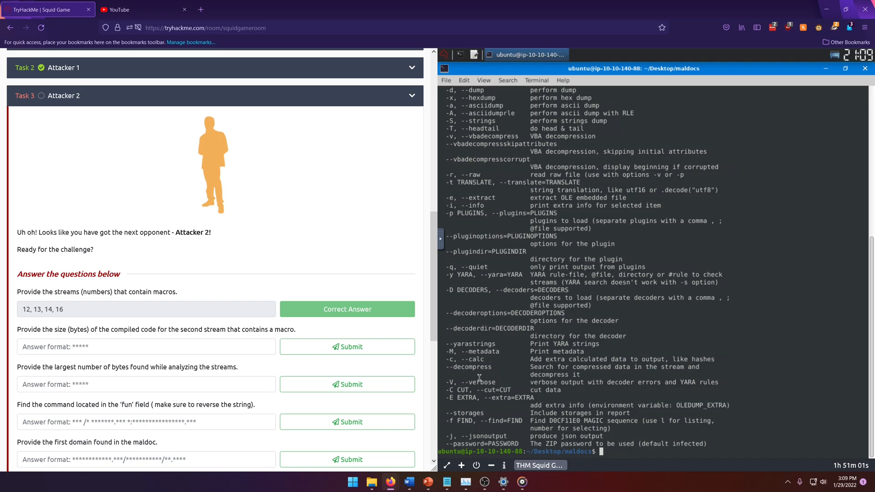
mouse_move(604, 406)
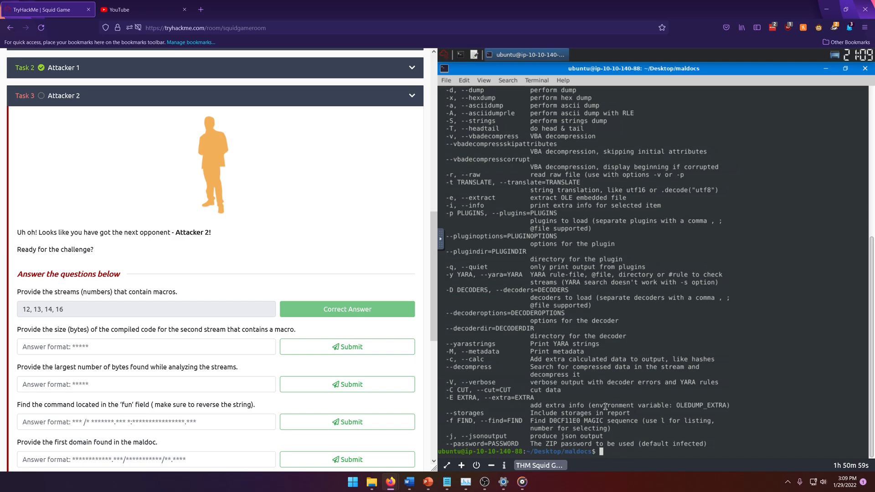
type("oledump.py attacker2.doc")
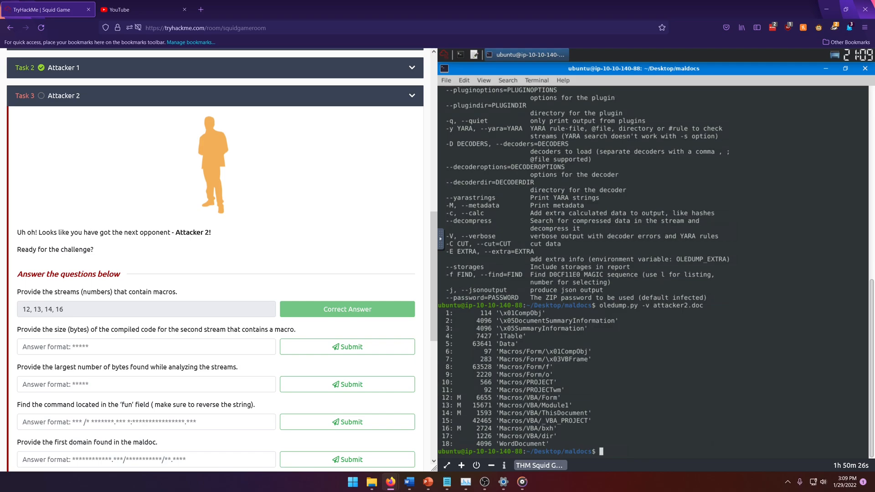
Step: Pick out Module1's 13867 compiled code size in the oledump.py -i output
scroll("down", 3)
type("oledump.py -i attacker2.doc")
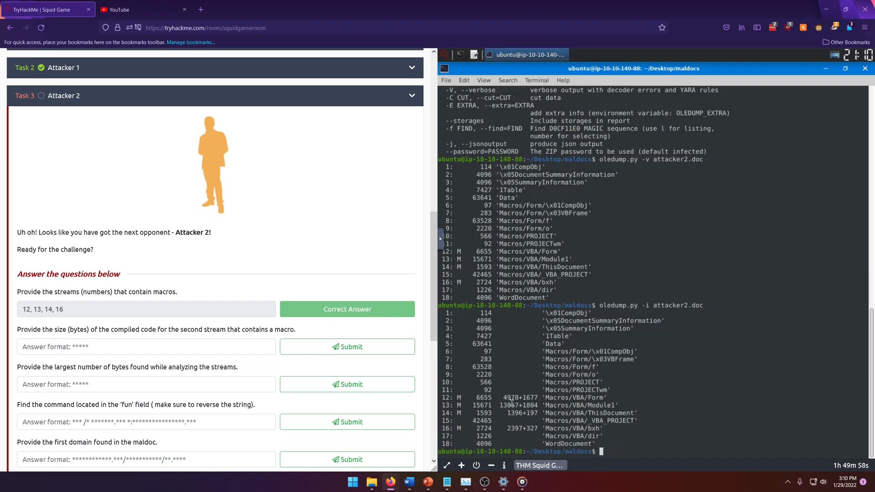
double_click(510, 404)
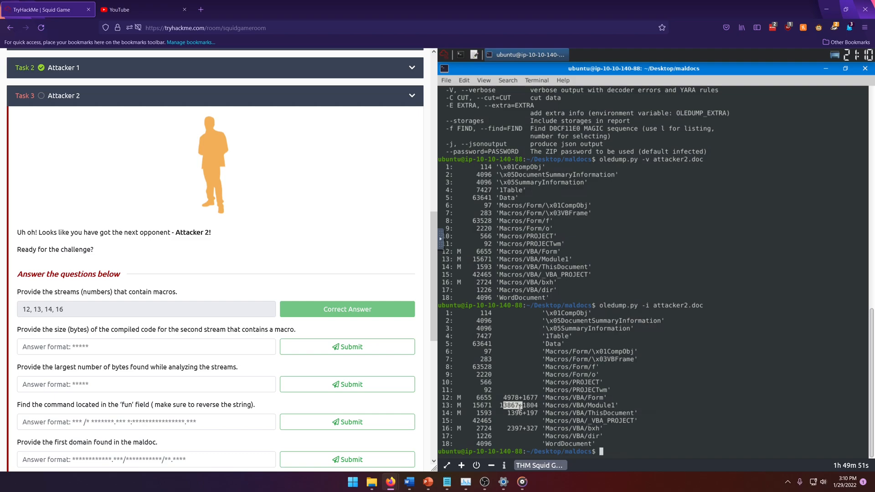
mouse_move(519, 406)
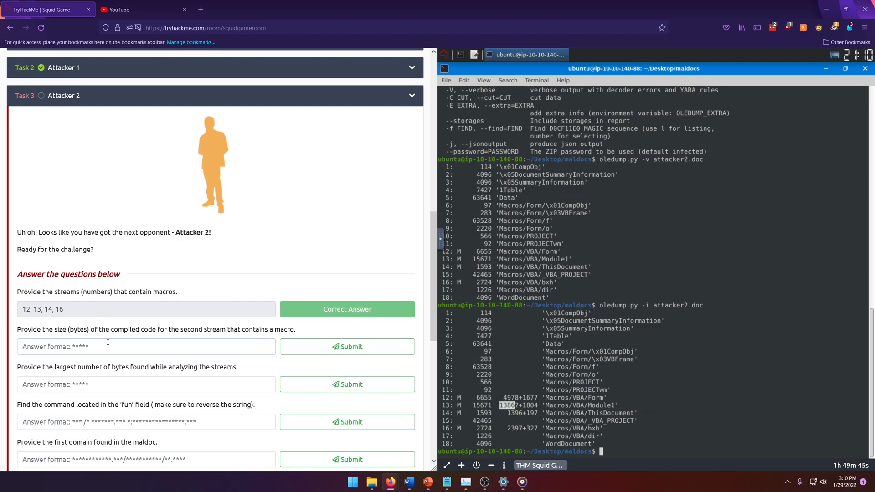
Step: Submit 13867 as the compiled code size and dismiss the success notification
type("13867")
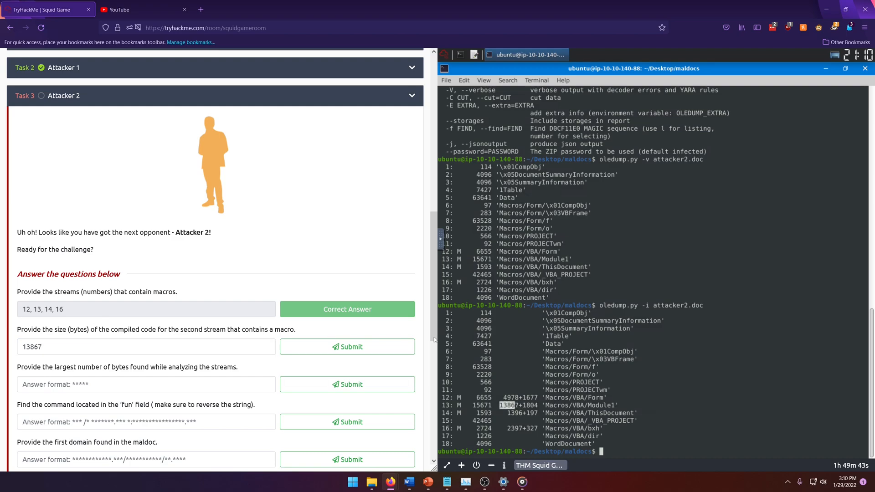
left_click(346, 346)
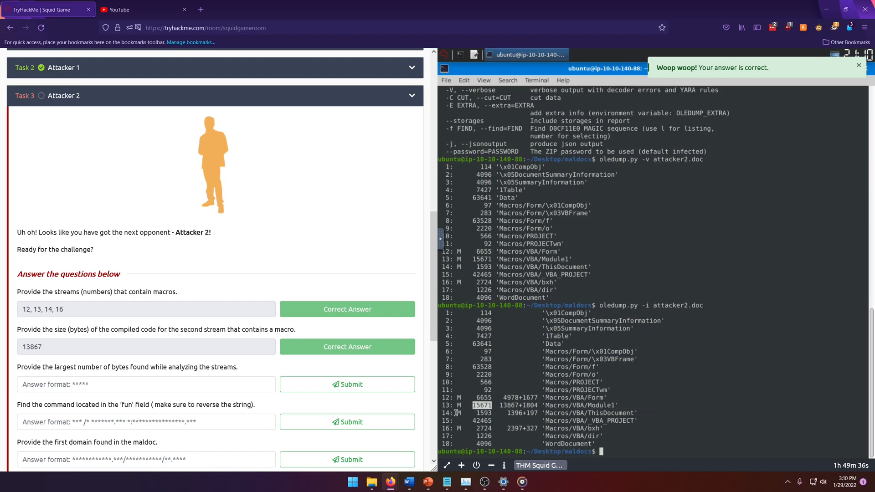
left_click(858, 67)
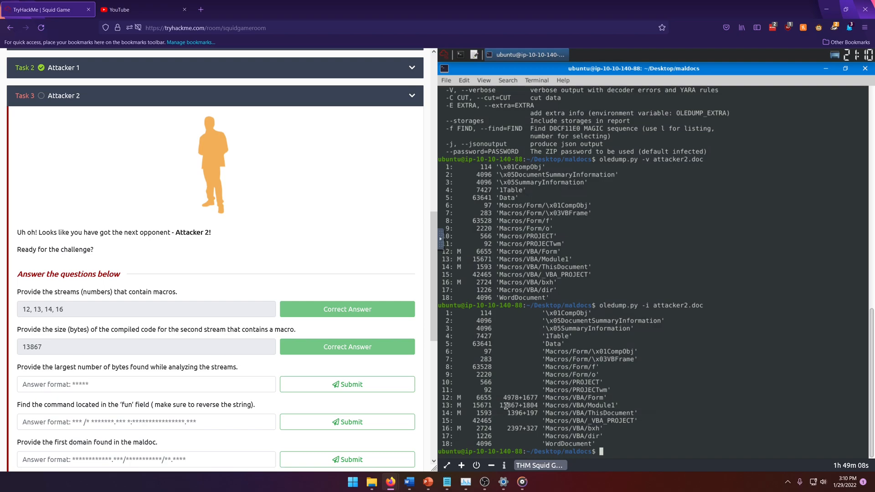
double_click(507, 405)
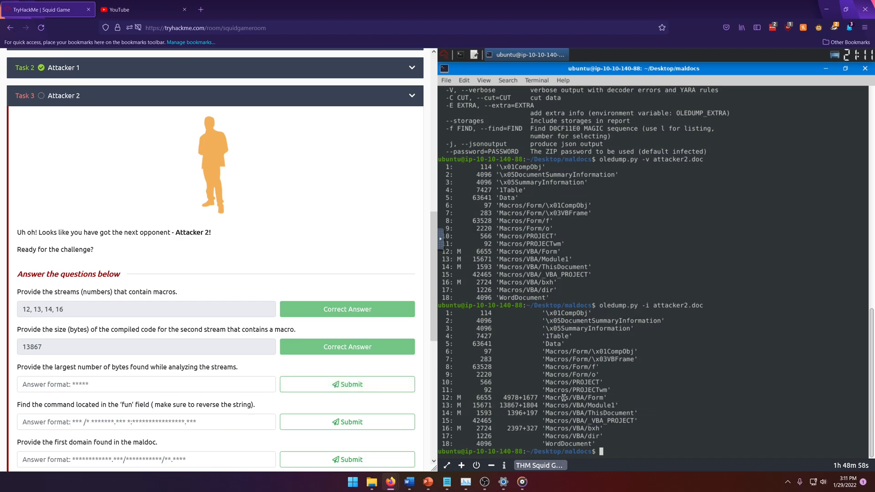
Step: Clear the terminal, rerun oledump.py -i attacker2.doc, and pick out stream 5's 63641 bytes
type("clear")
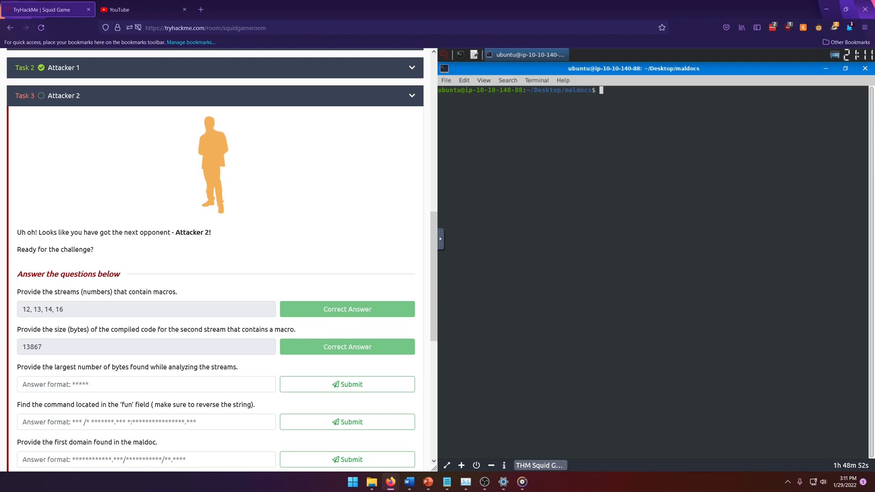
type("oledump.py -i attacker2.doc")
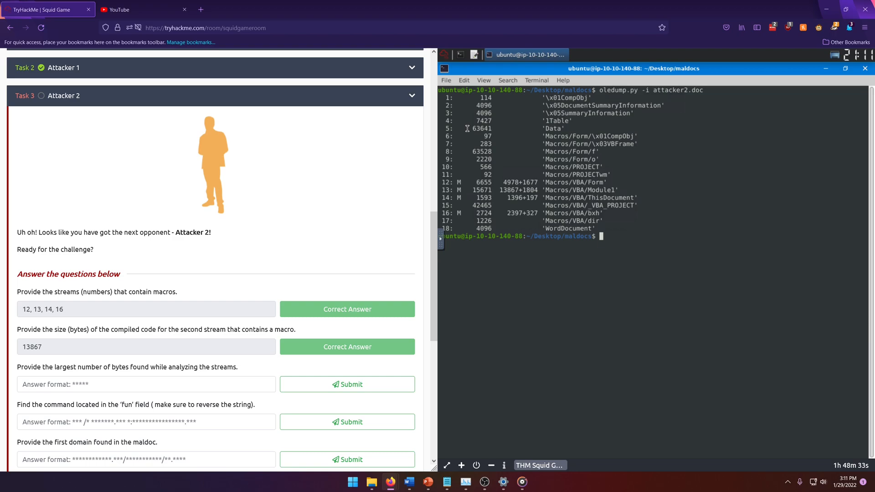
double_click(481, 129)
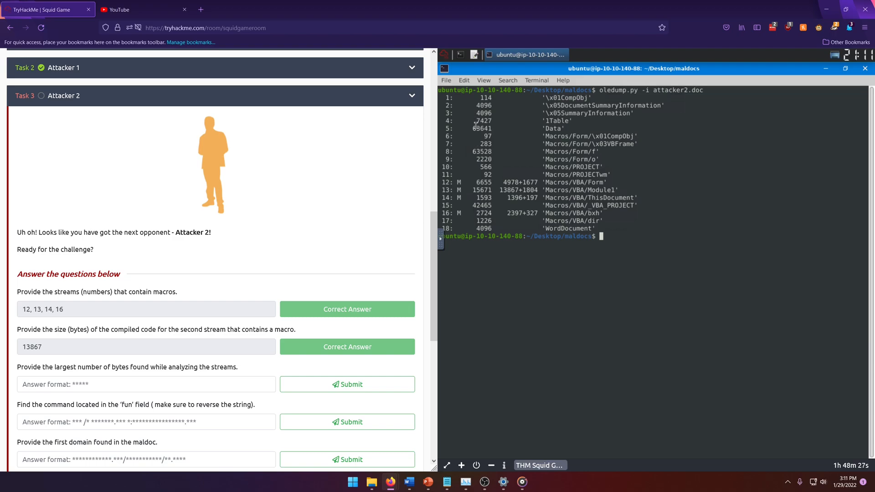
double_click(481, 129)
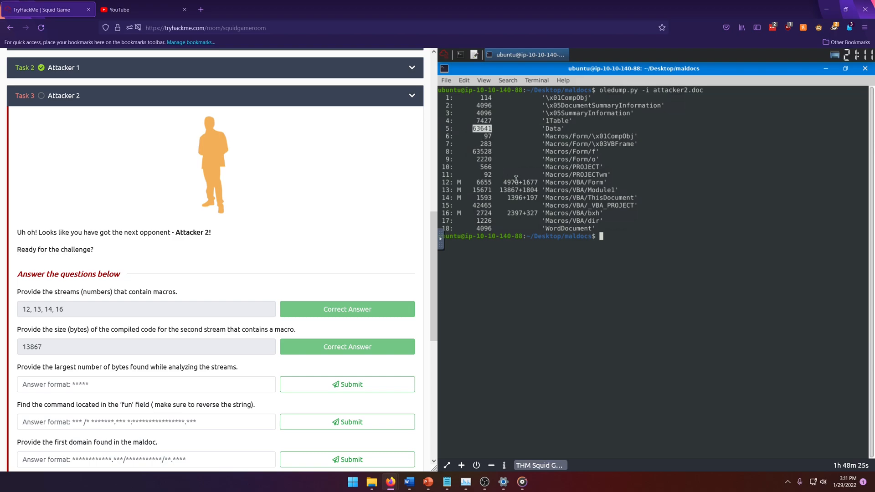
mouse_move(514, 232)
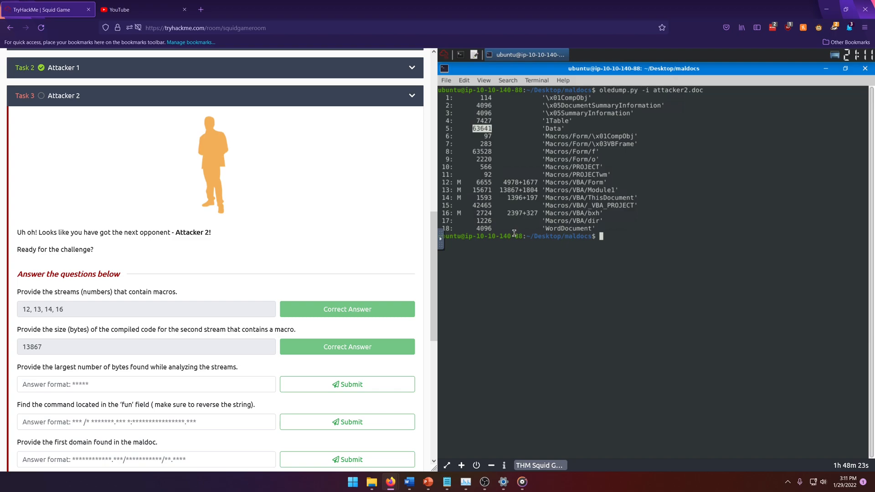
left_click(145, 384)
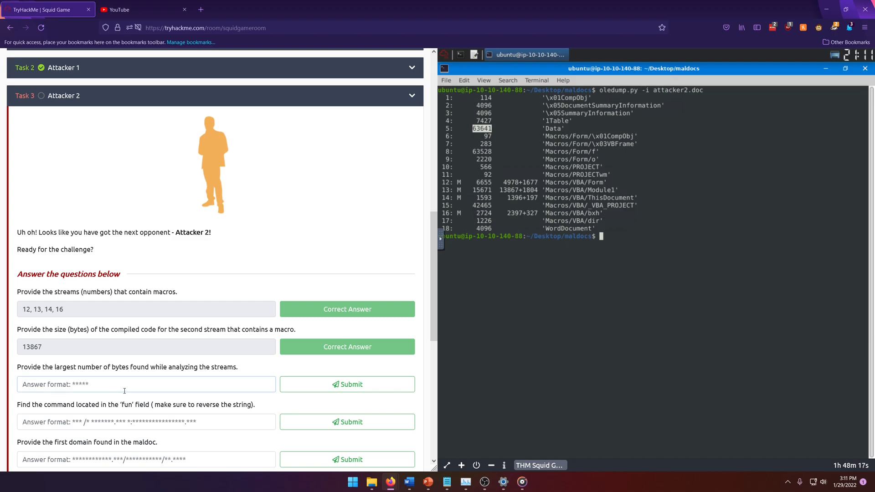
Step: Submit 63641 as the largest byte count and scroll to the remaining questions
type("63641")
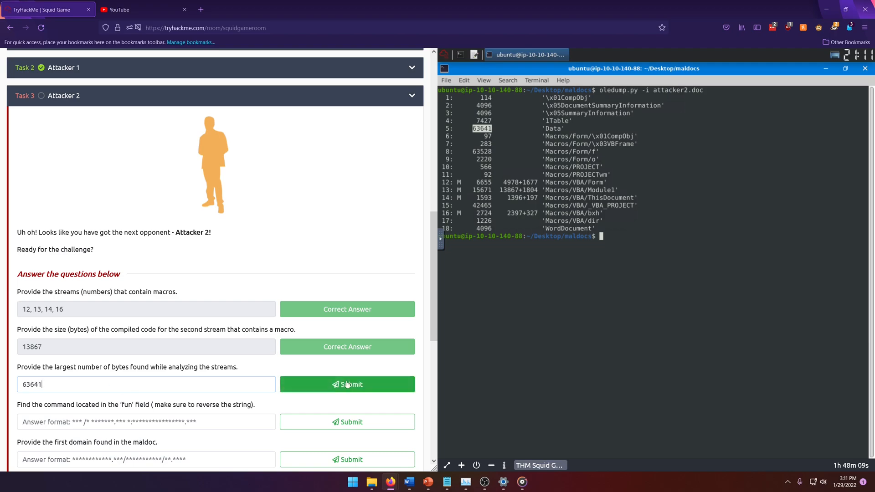
left_click(346, 384)
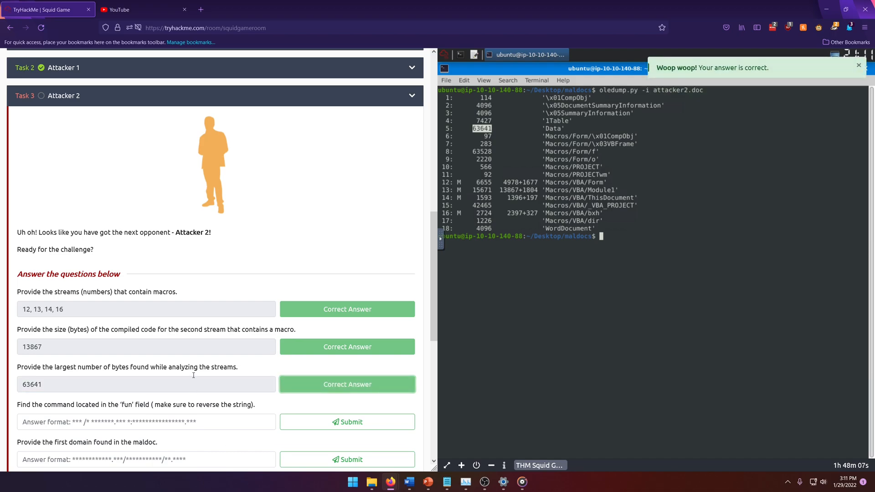
scroll("down", 3)
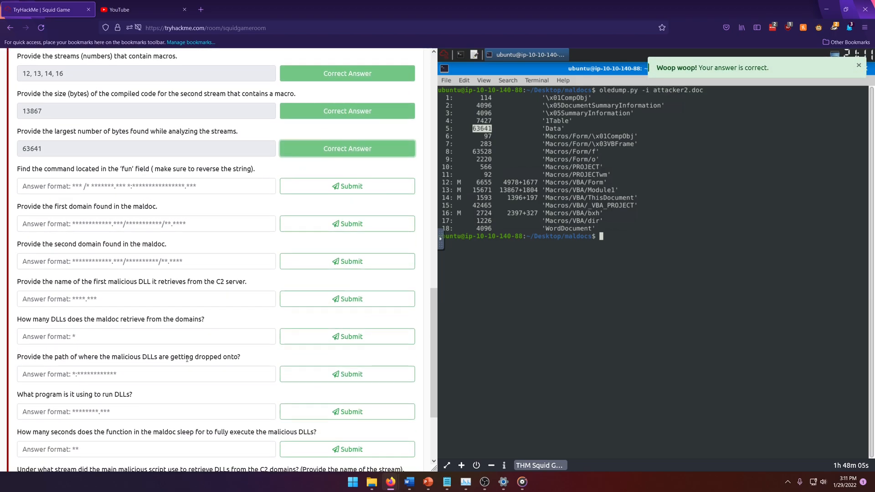
scroll("down", 3)
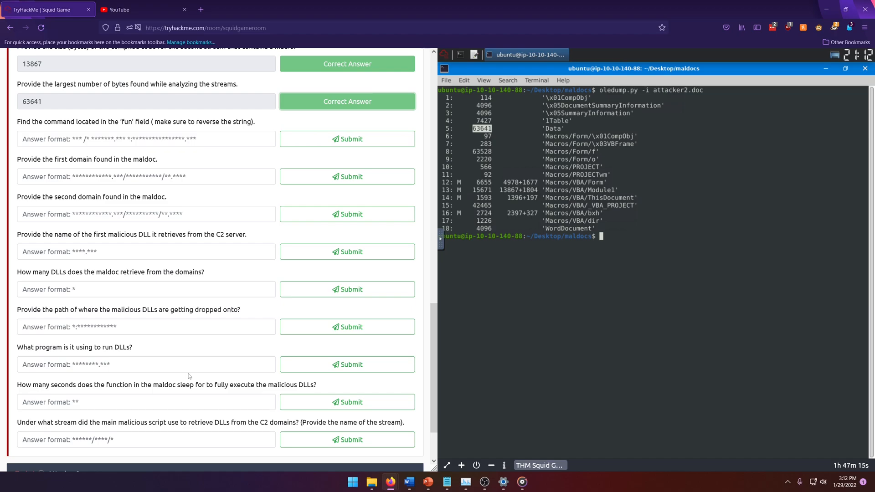
Step: Type a for-loop over streams 1–18 running oledump.py -s $i -S attacker2.doc piped to 'grep fun'
type("for")
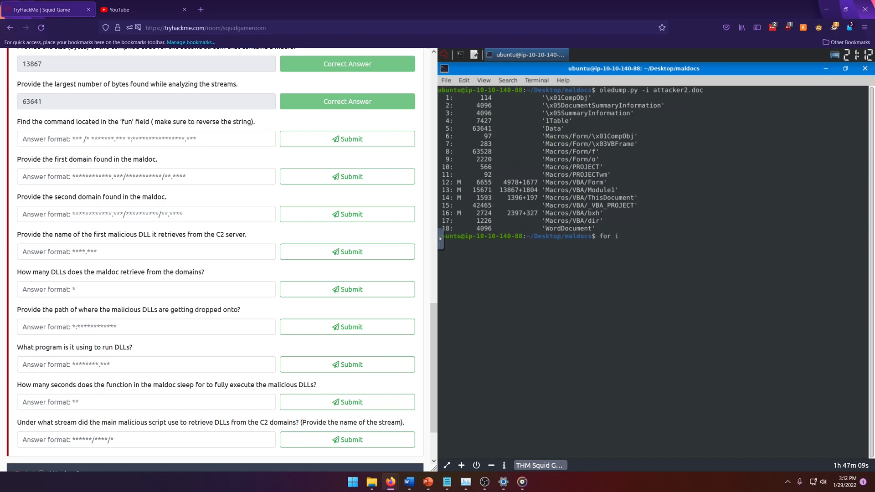
type("in {")
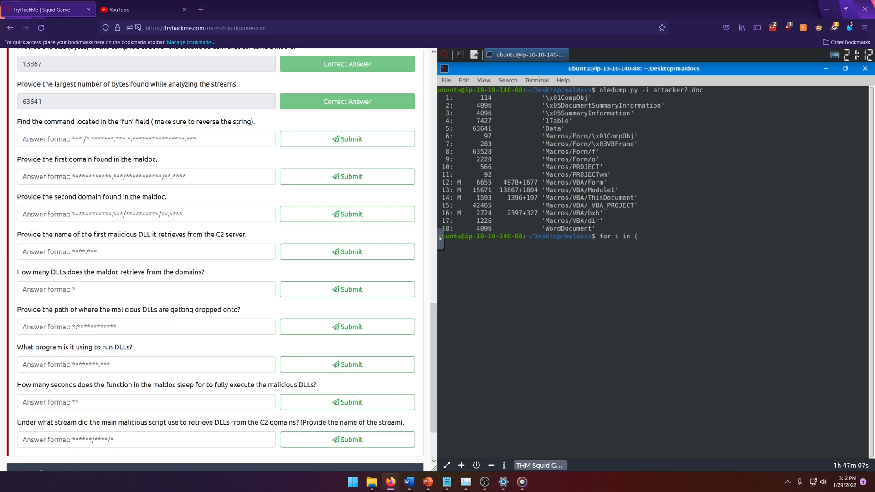
type("1..")
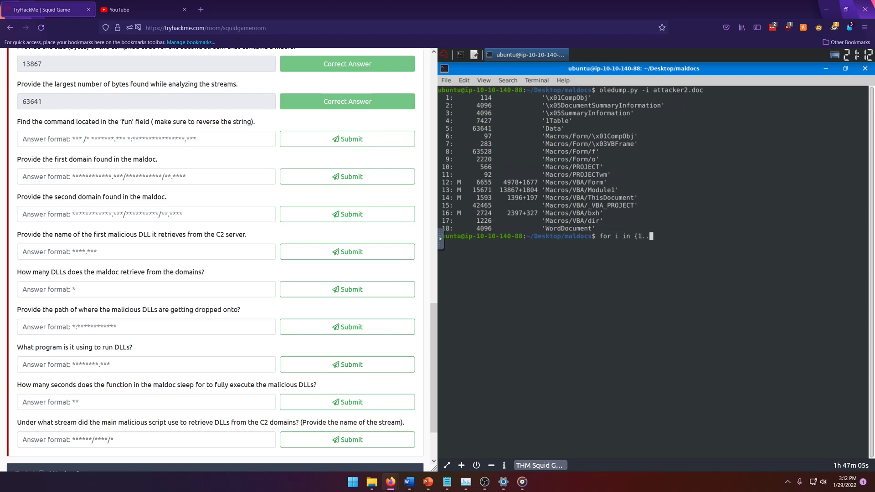
type("18")
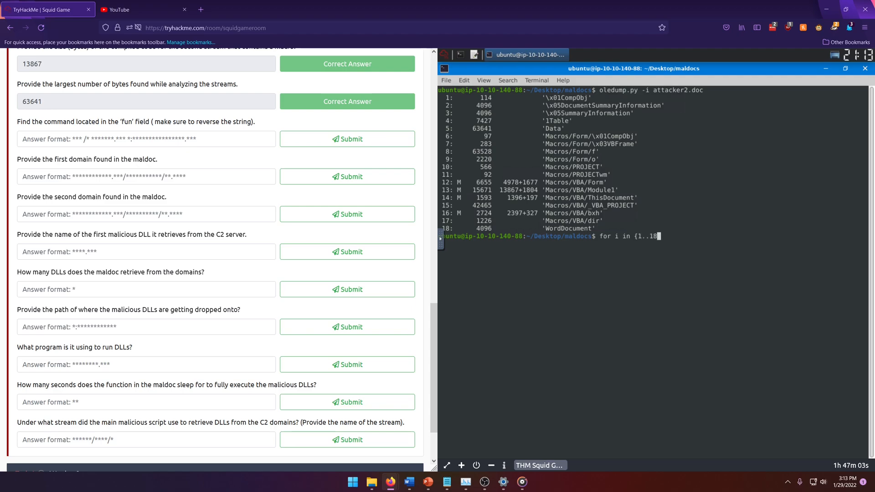
type("}")
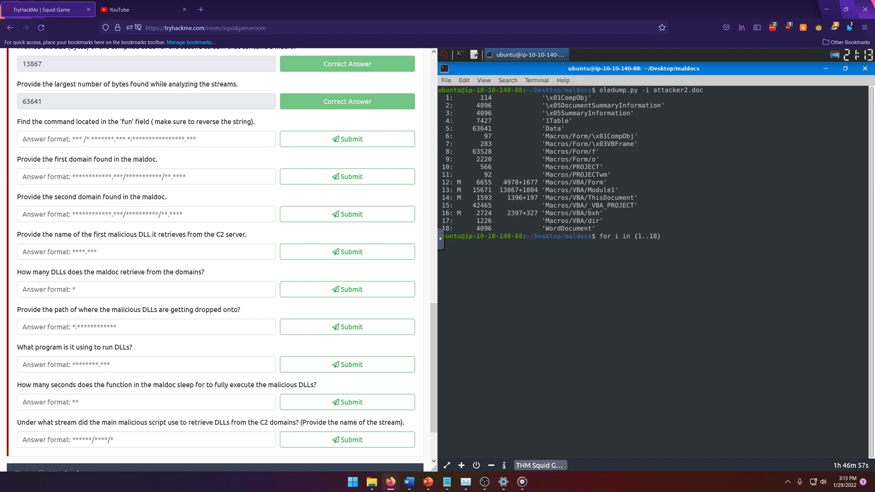
type("; do")
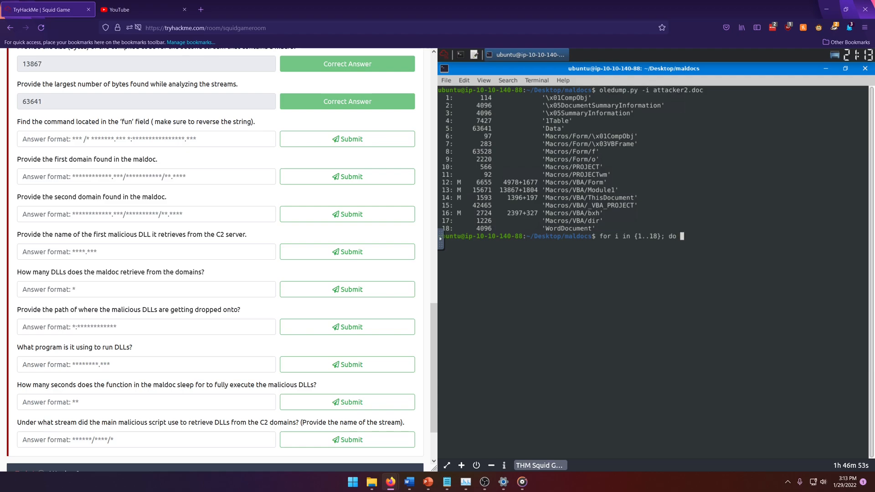
type("echo \"$")
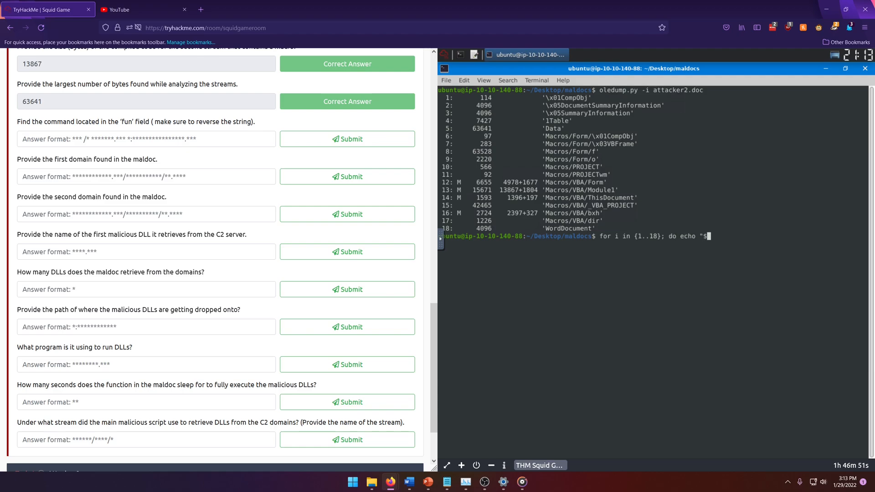
type("i")
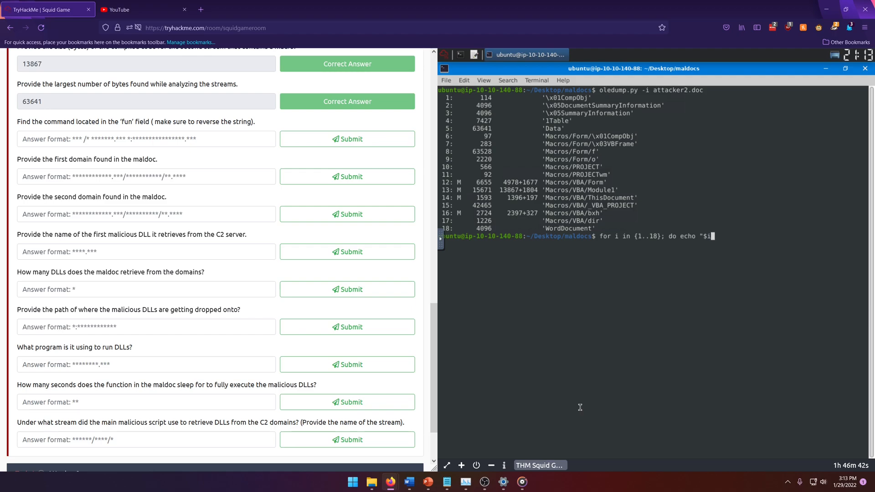
type(".")
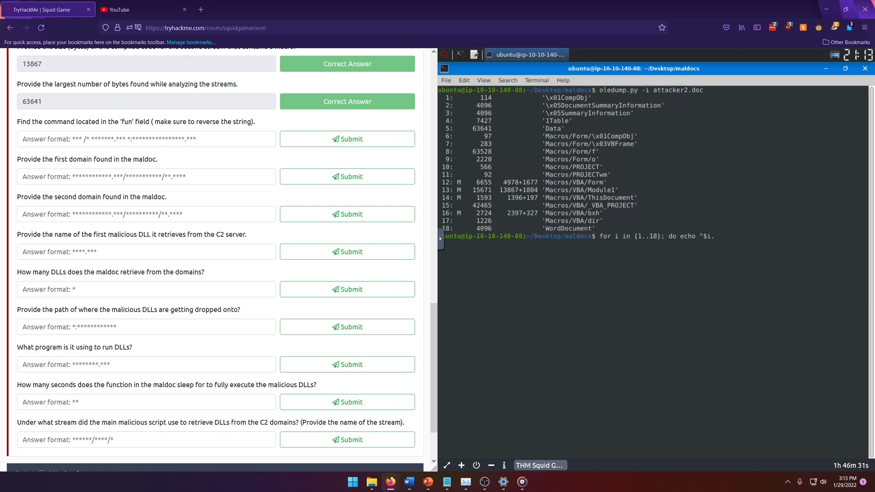
type("$(")
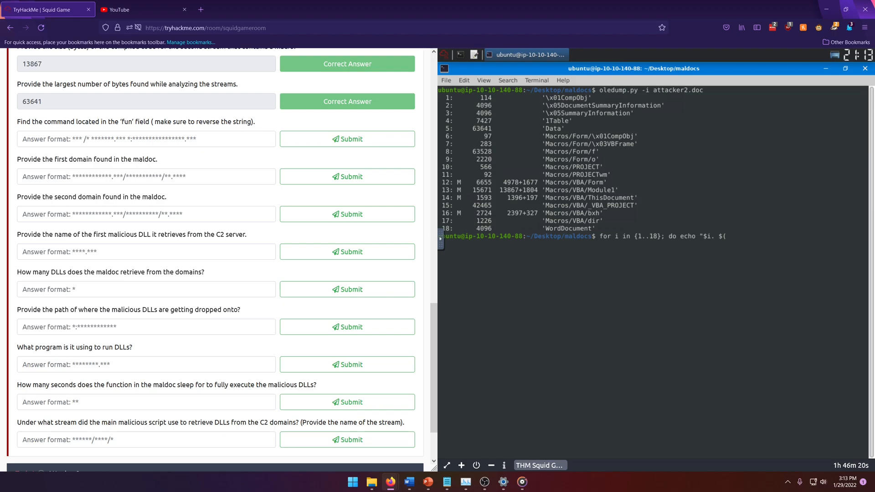
type("oledump.py")
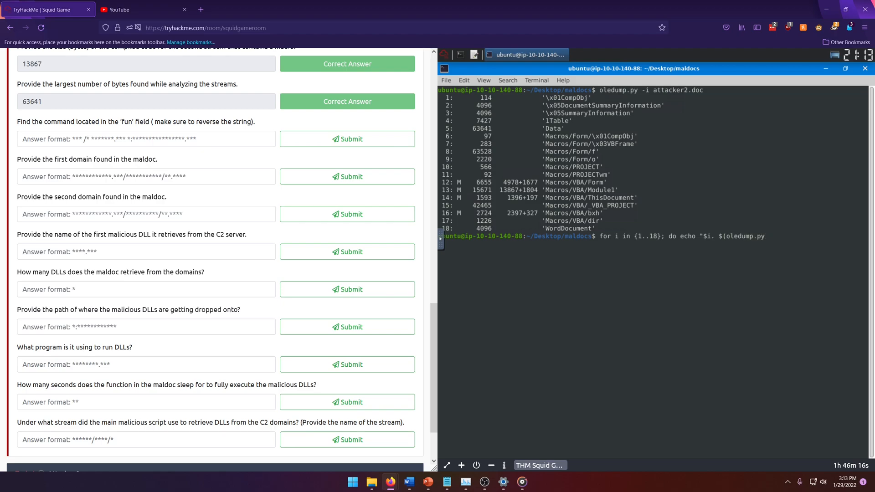
type("-s $i")
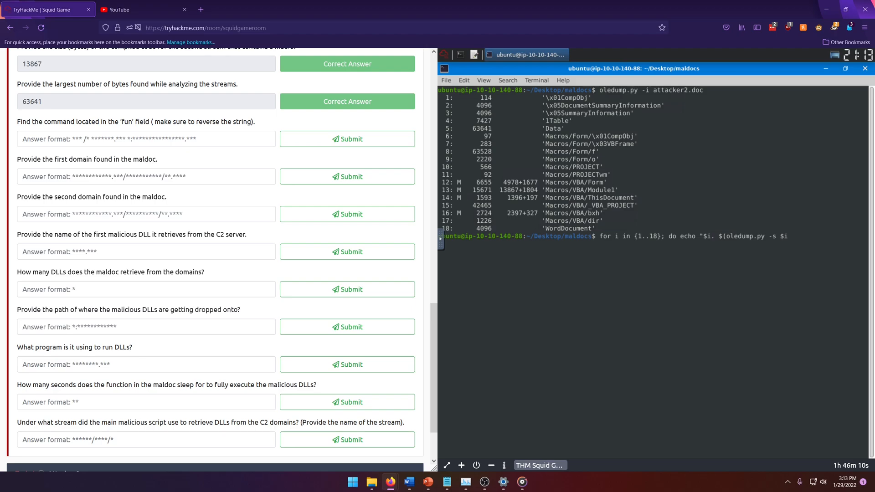
type("-S attacker2.")
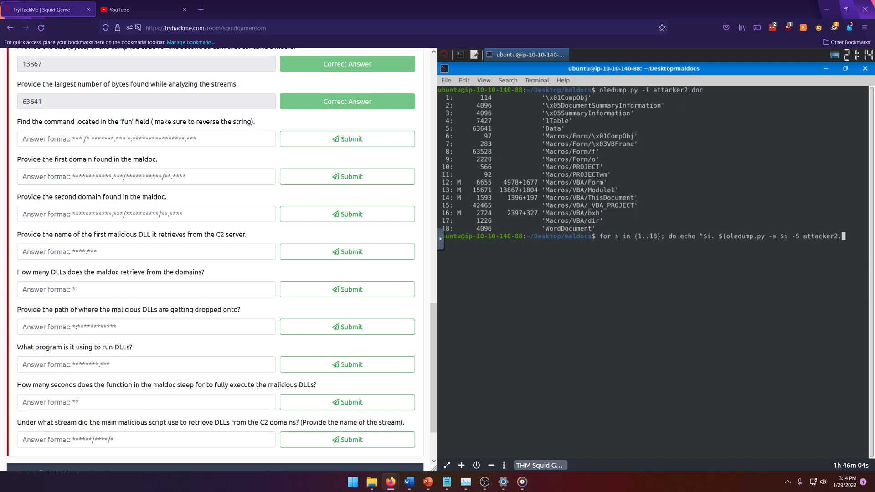
type("doc |")
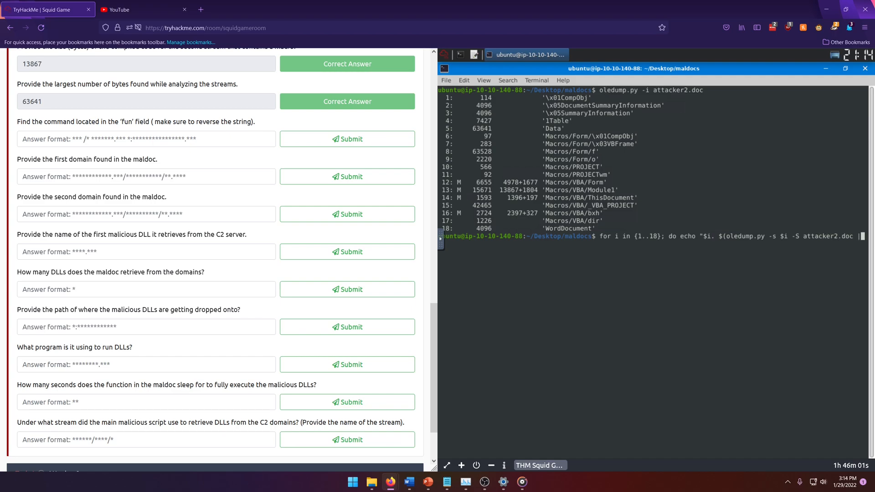
type("grep fun")
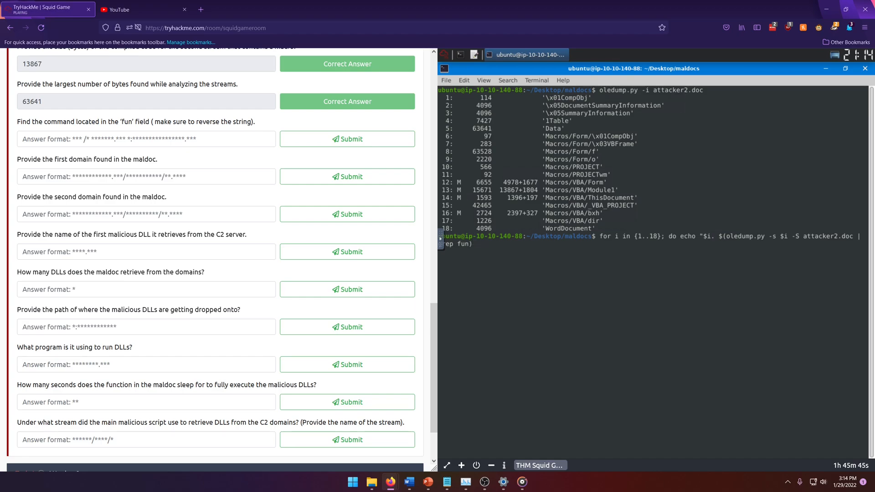
type("\"")
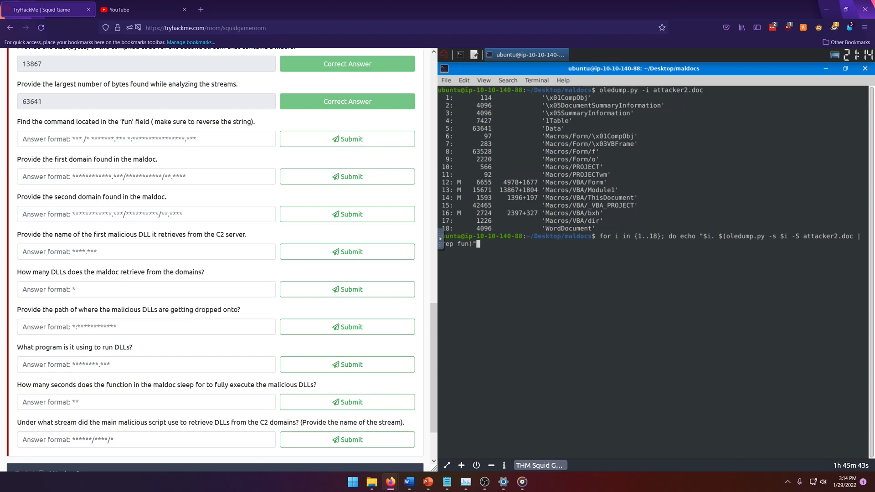
type("; done")
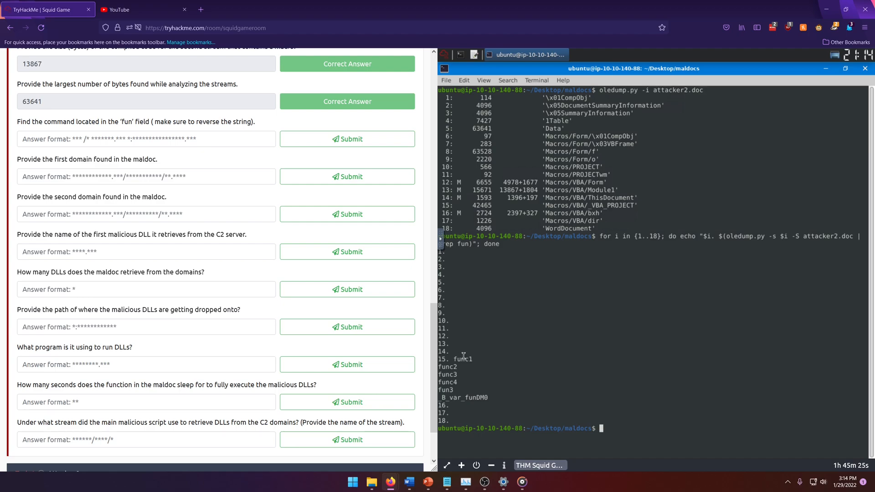
mouse_move(474, 370)
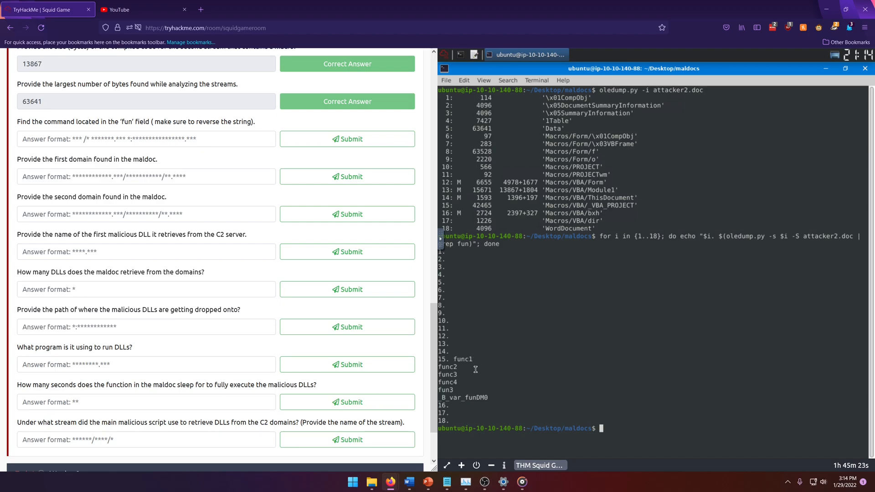
mouse_move(566, 430)
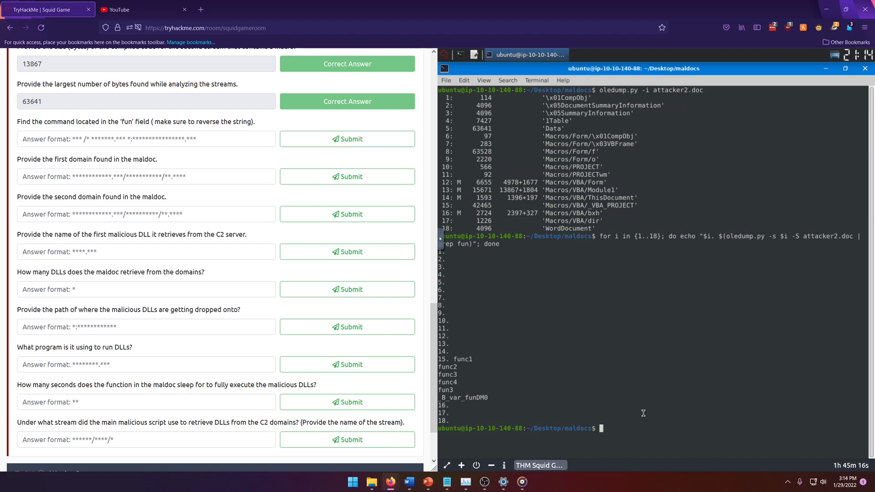
Step: Check the loop's fun matches in stream 15, then type oledump.py -i attacker2.doc
type("oledump.py -i attacker2.doc")
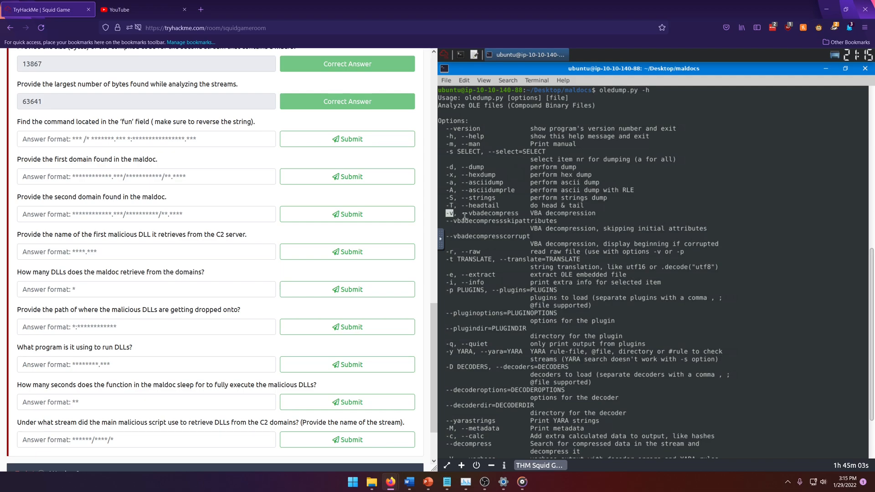
Step: Pick out the -v --vbadecompress option in oledump.py's help output
double_click(490, 213)
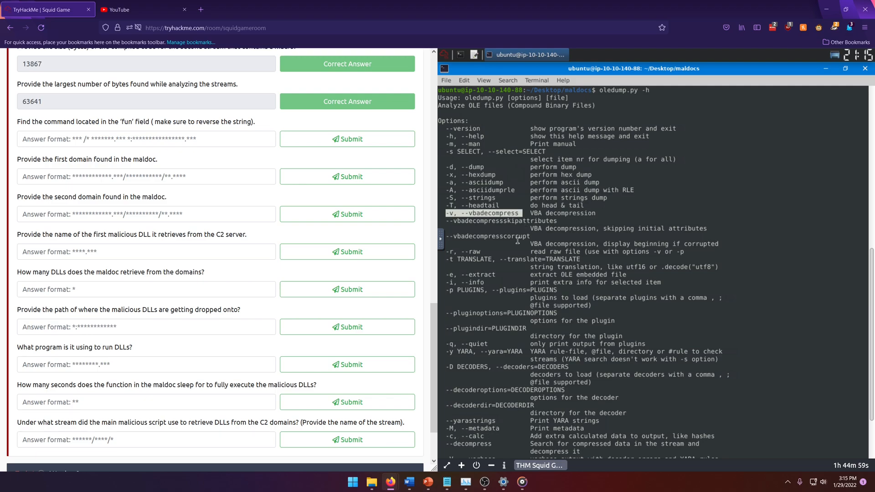
mouse_move(535, 216)
type("for i in {1..18}; do echo \"$i. $(oledump.py -s $i - attacker2.doc | grep fun)\"; done")
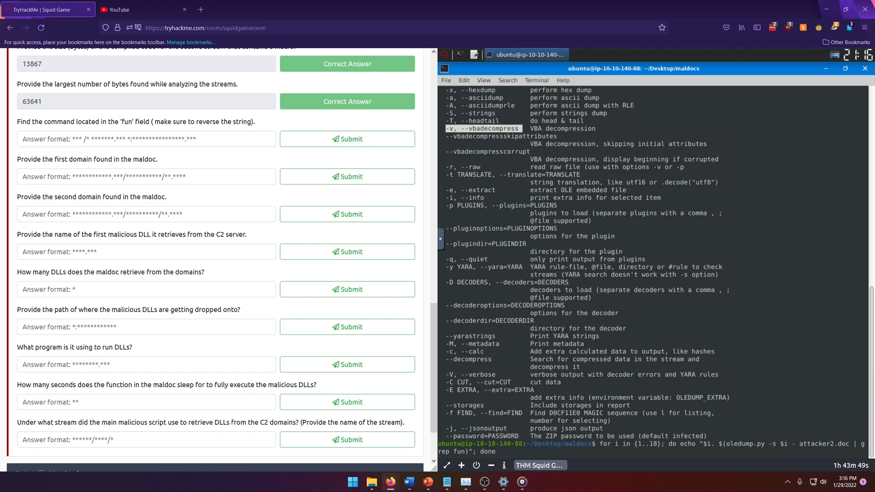
Step: Rerun the stream loop with -v and select stream 16's reversed Shell command string
type("-v")
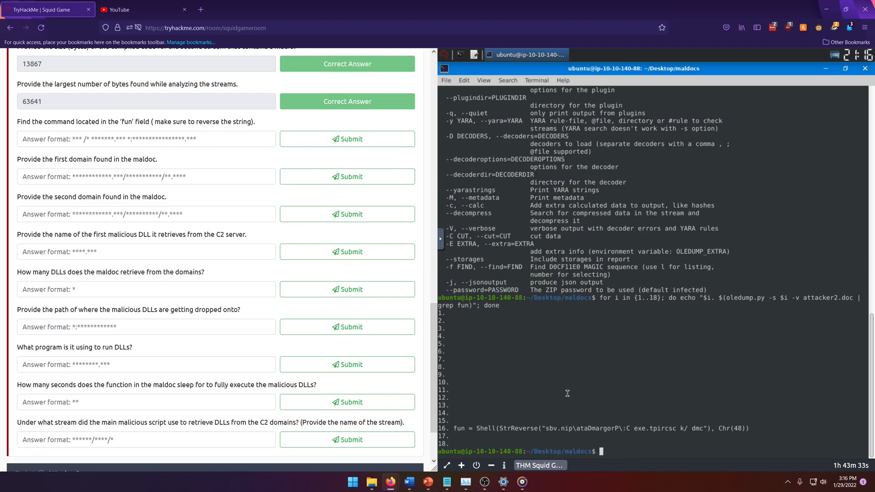
double_click(519, 429)
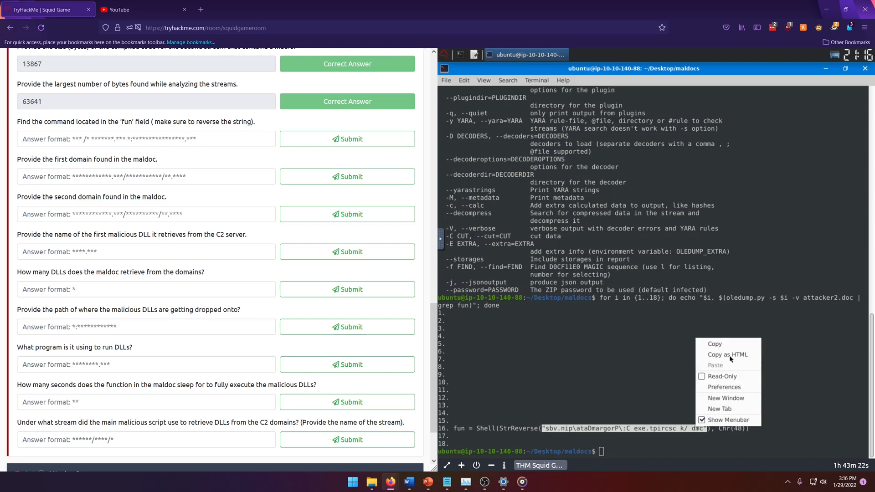
Step: Pipe 'sbv.nip\ataDmargorP\:C exe.tpircsc k/ dmc' through rev to recover the readable command
type("echo")
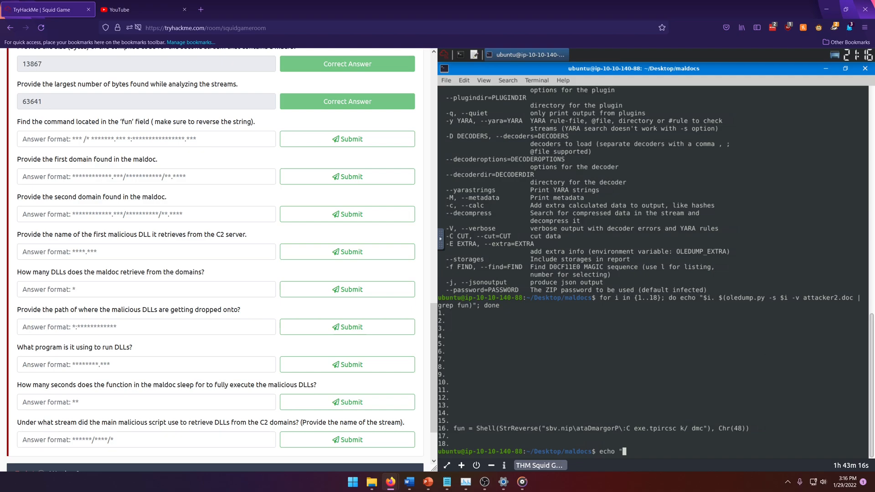
type("\"sbv.nip\\ataDmargorP\\:C exe.tpircsc k/ dmc\"")
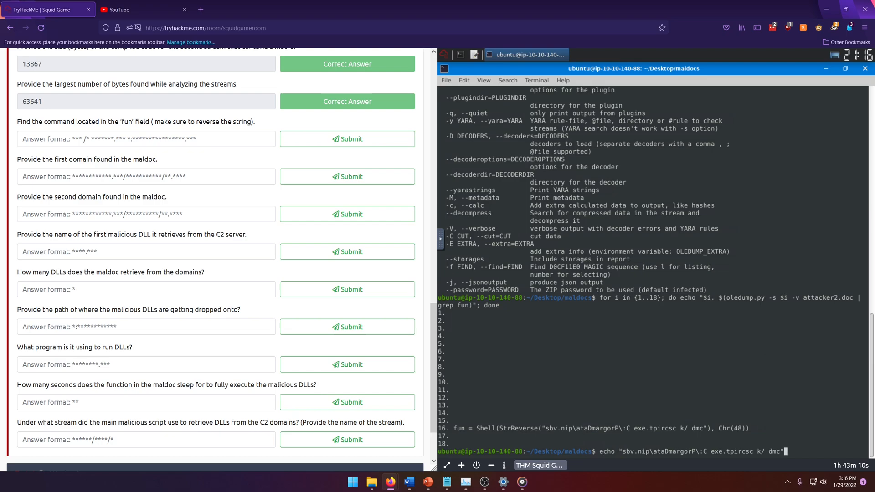
type("| rev")
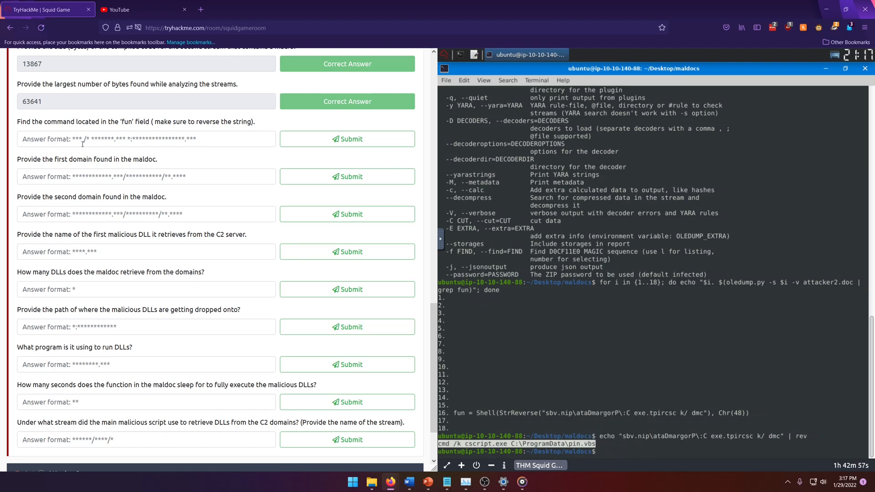
left_click(146, 139)
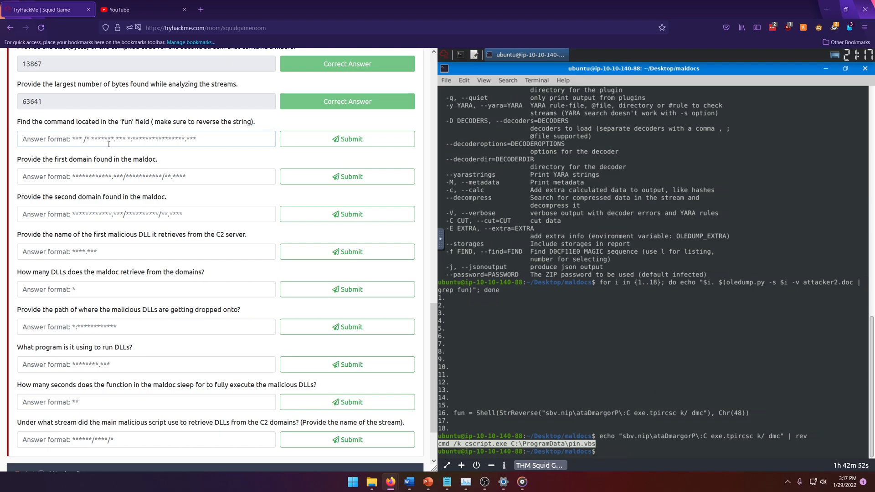
Step: Submit 'cmd /k cscript.exe C:\ProgramData\pin.vbs' as the fun-field command, then clear the terminal
type("cmd /k cscript.exe C:\\ProgramData\\pin.vbs")
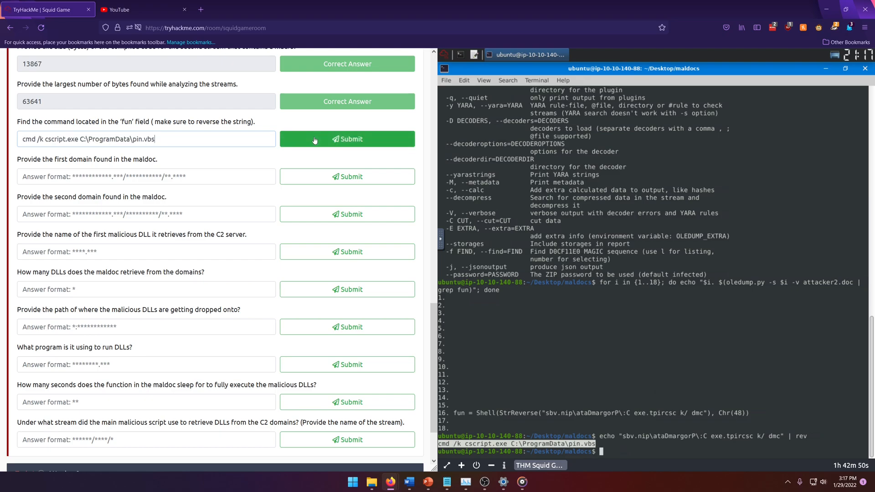
left_click(346, 139)
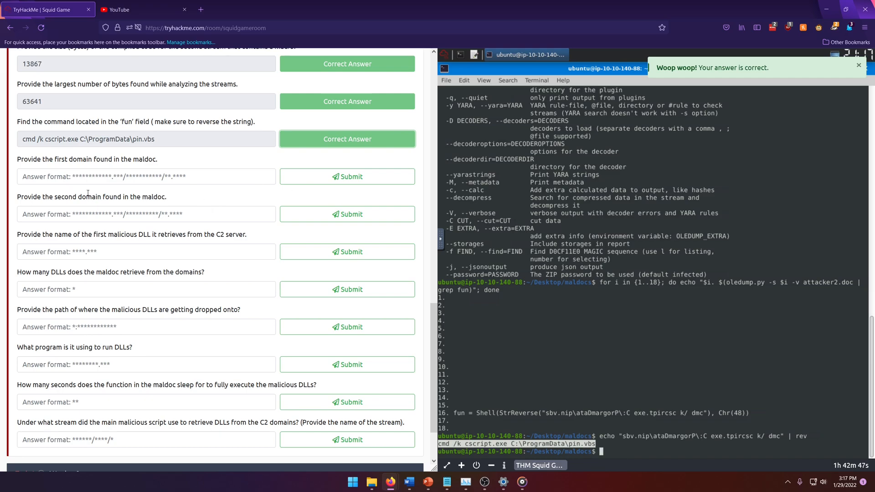
mouse_move(118, 168)
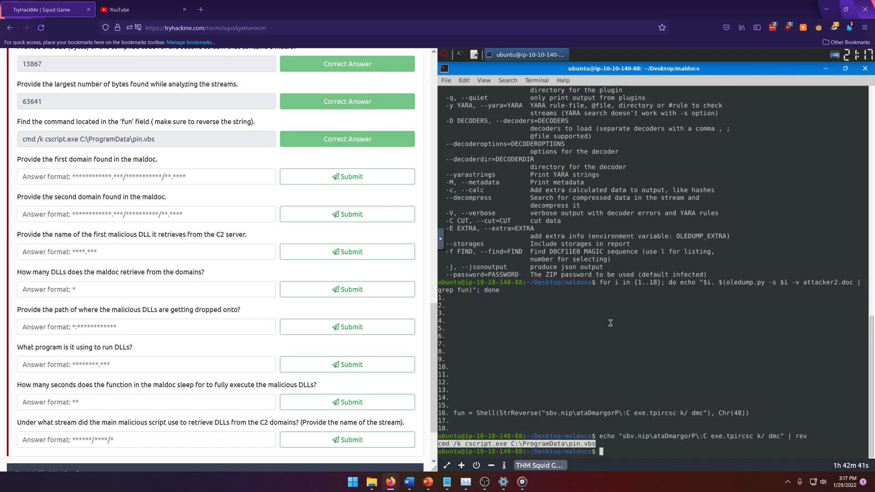
type("clear")
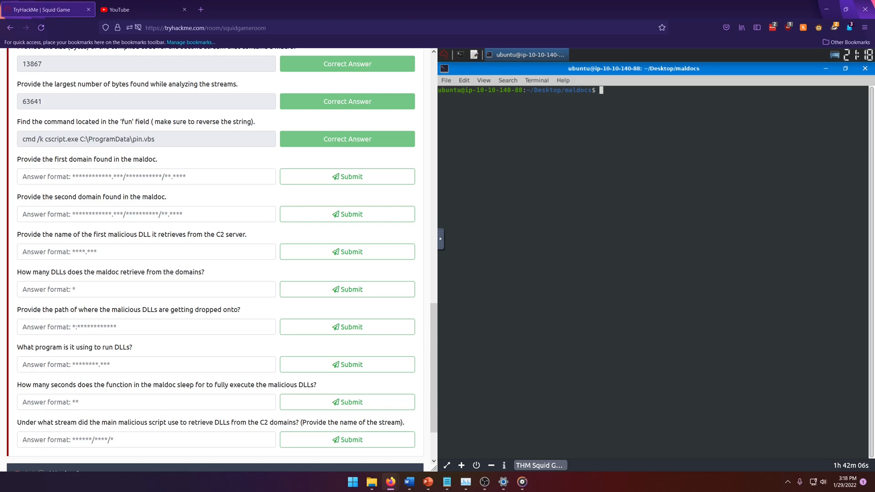
Step: Rerun the oledump.py loop over streams 1–18 to search attacker2.doc for http strings
type("clear")
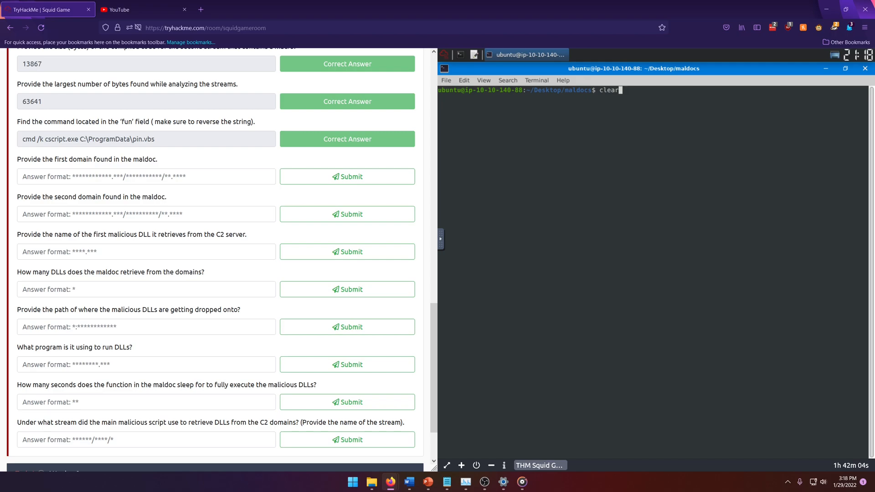
type("for i in {1..18}; do echo \"$i. $(oledump.py -s $i -v attacker2.doc | grep fun)\"; done")
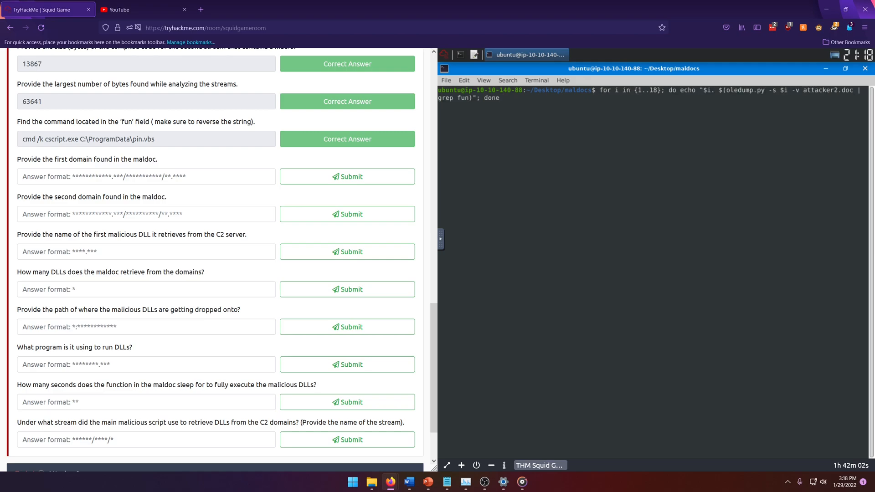
type("oledump.py -h")
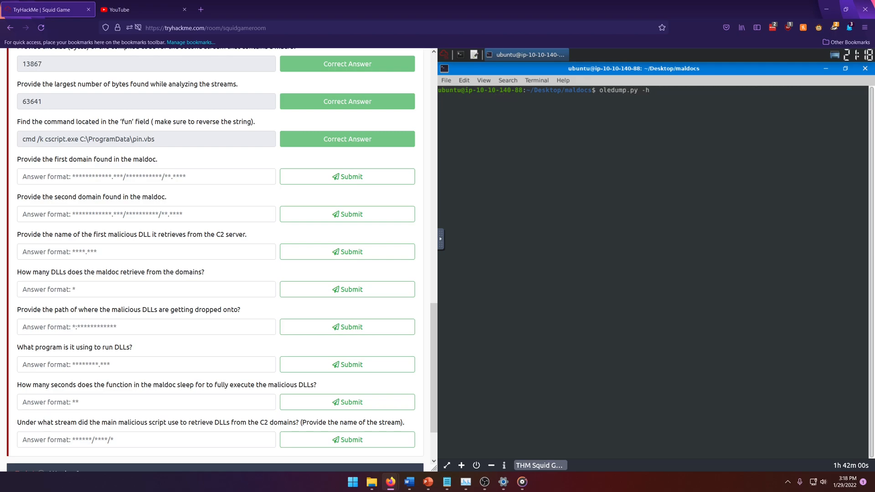
type("for i in {1..18}; do echo \"$i. $(oledump.py -s $i -v attacker2.doc | grep fun)\"; done")
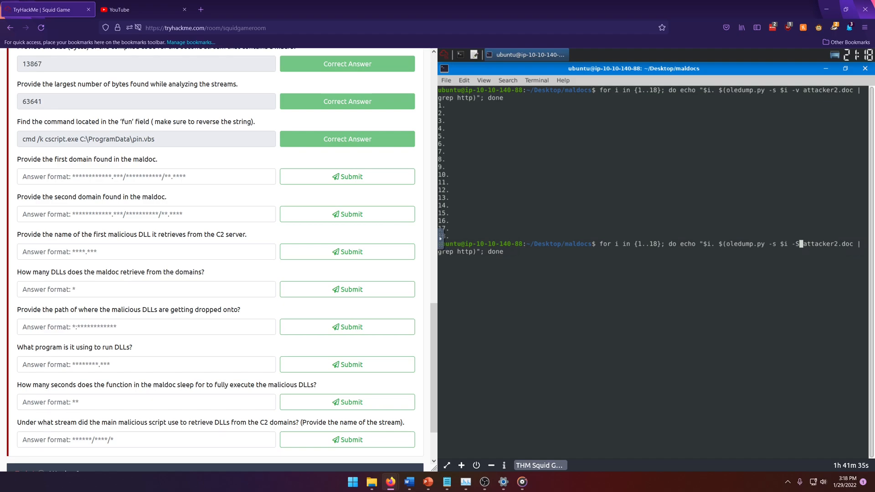
key("Return")
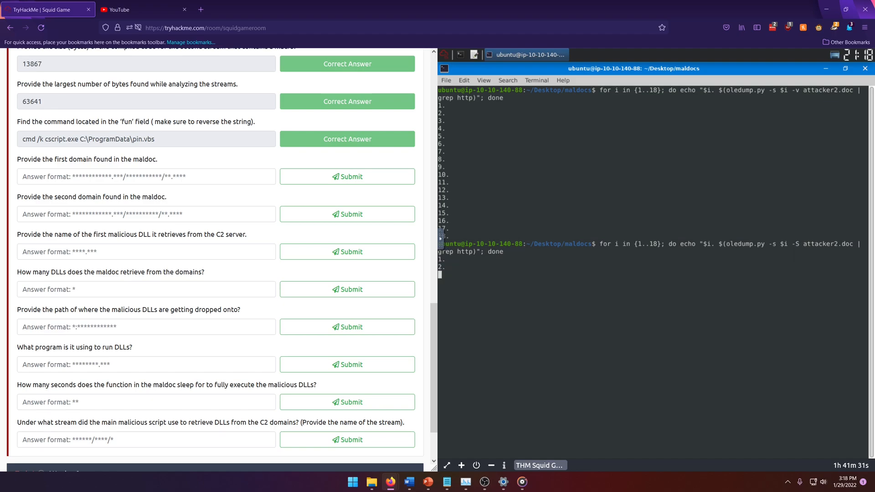
key("Return")
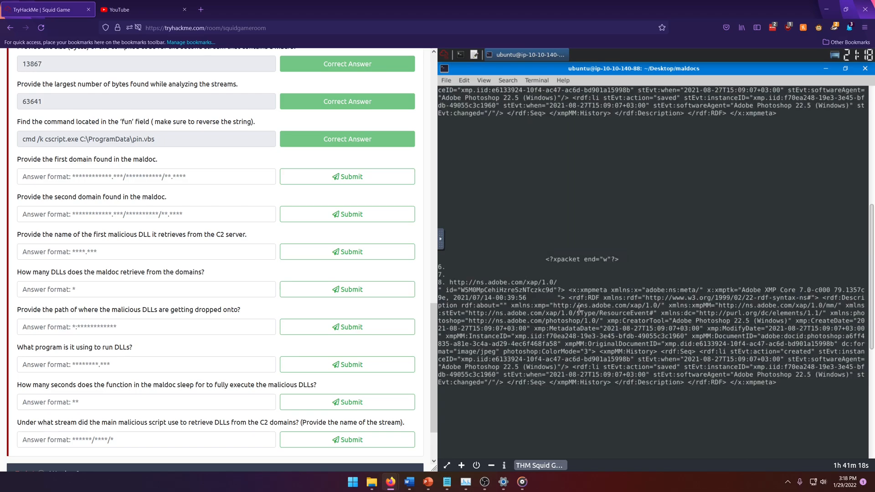
scroll("down", 3)
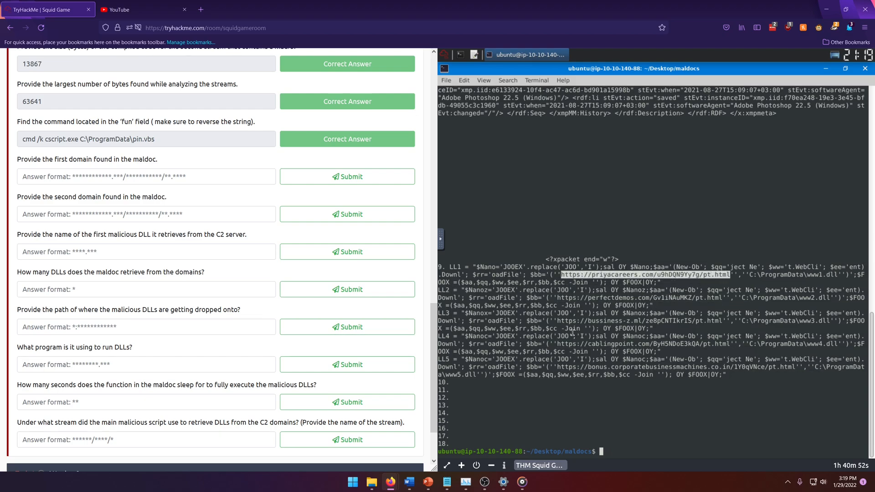
left_click(146, 176)
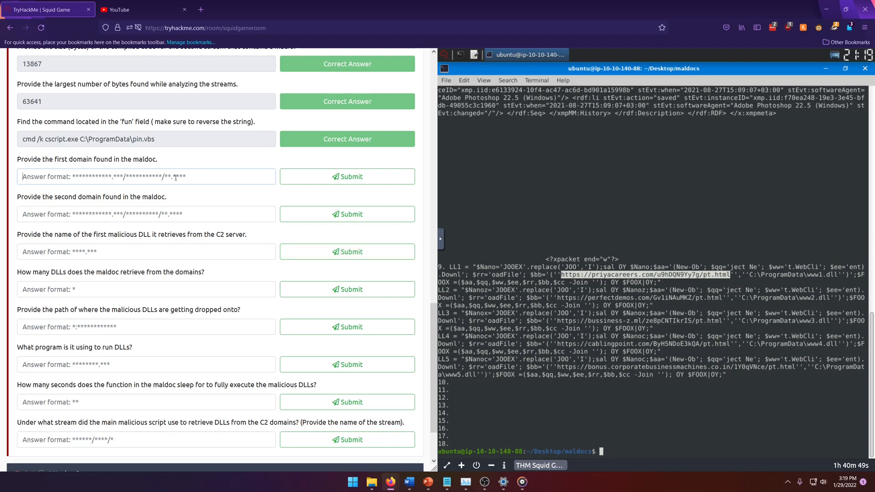
type("https://priyacareers.com/u9hDQN9Yy7g/pt.html")
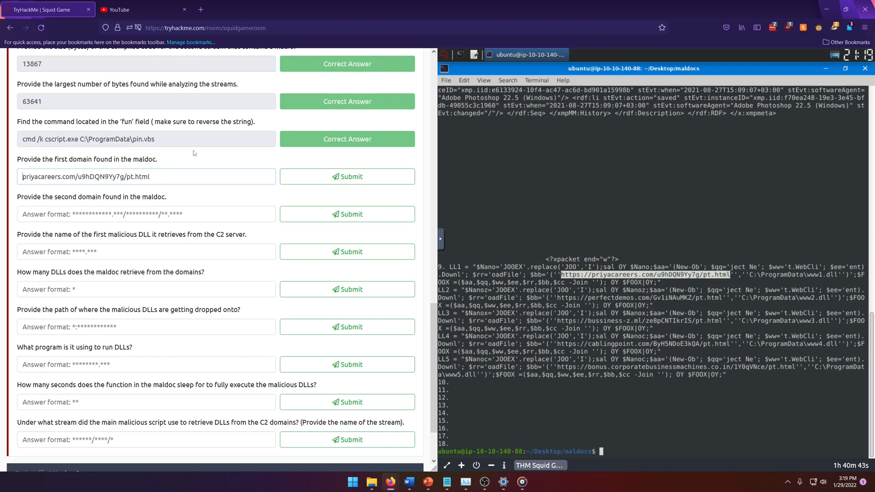
left_click(346, 177)
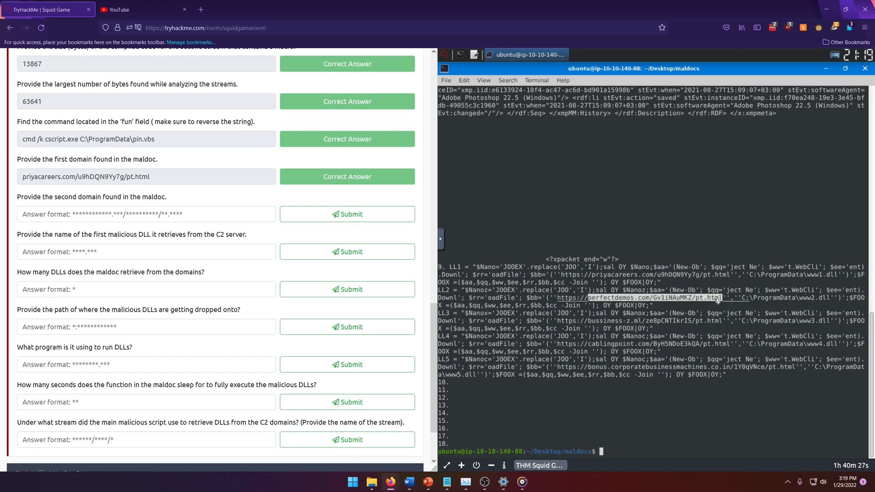
Step: Submit perfectdemos.com/Gv1iNAuMKZ/pt.html as the second maldoc domain
right_click(718, 298)
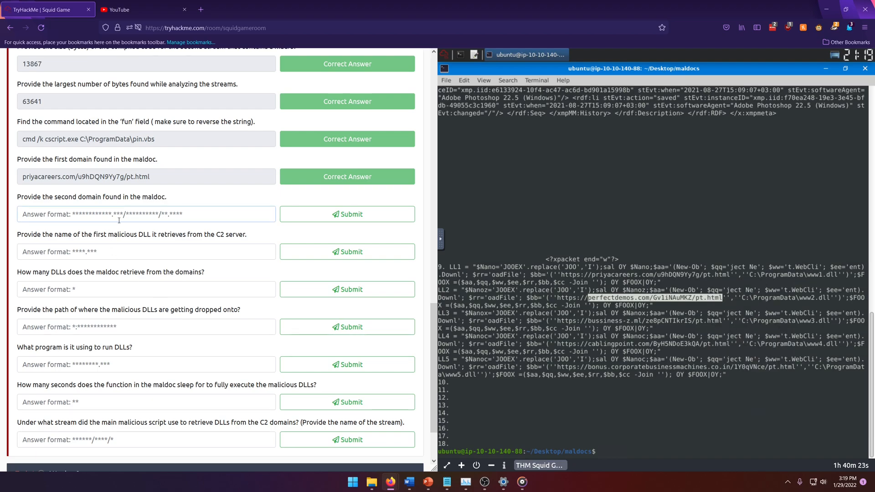
type("perfectdemos.com/Gv1iNAuMKZ/pt.html")
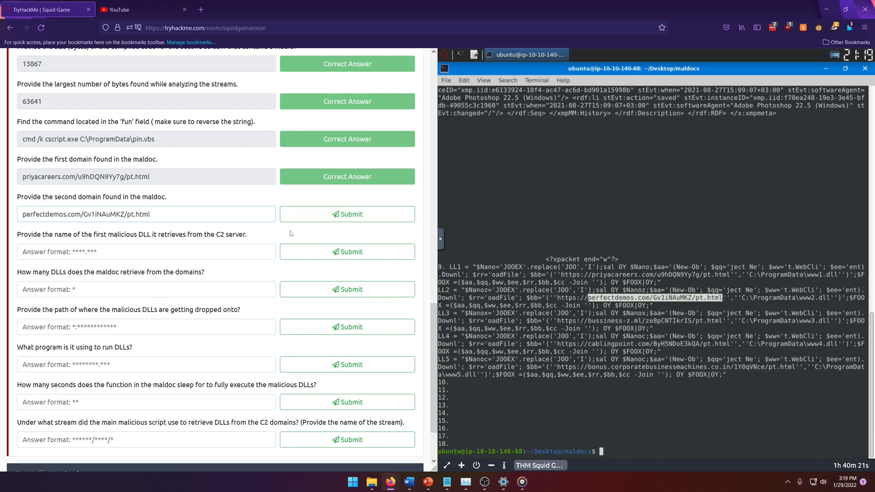
left_click(346, 214)
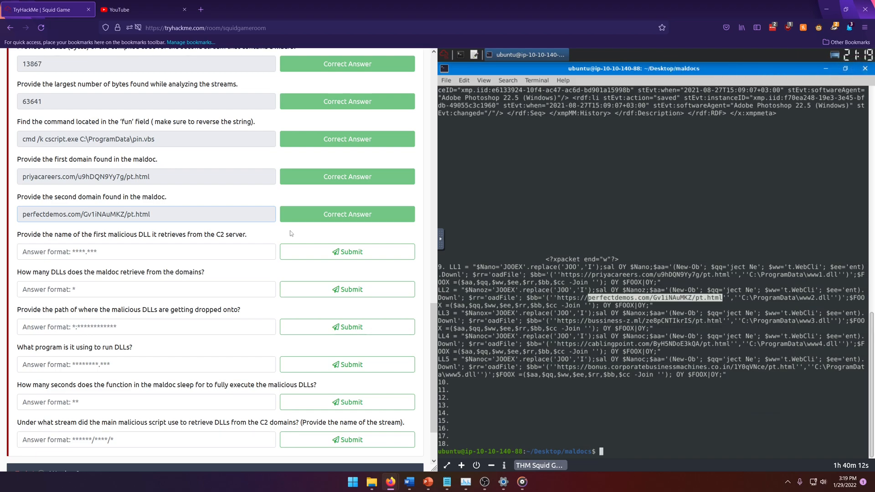
Step: Search all streams for dll strings and enter www1.dll as the first malicious DLL
type("clear")
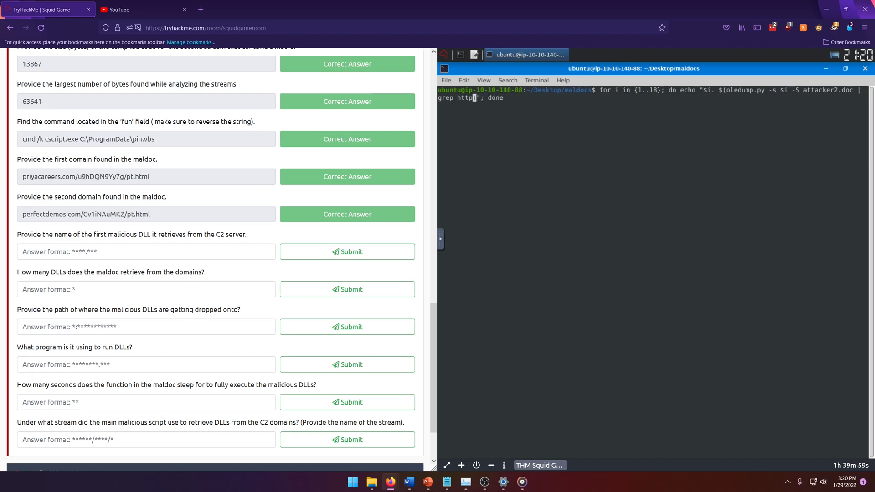
type("dll")
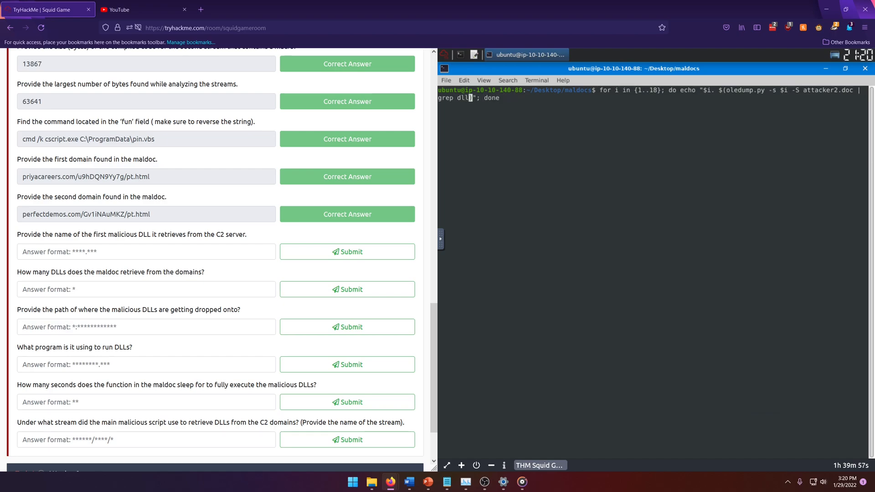
key("Return")
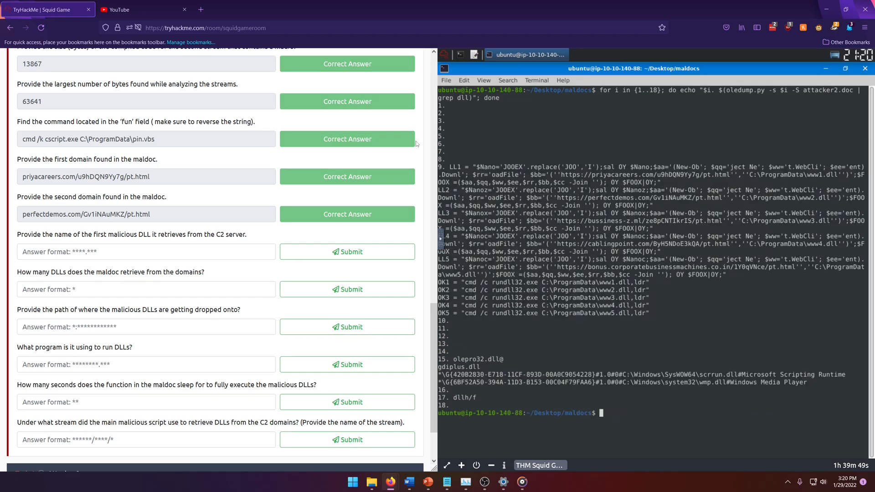
mouse_move(741, 189)
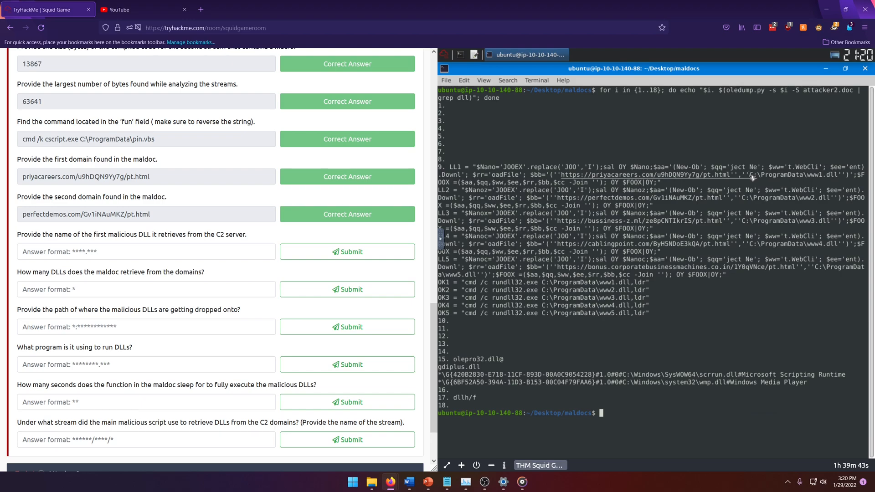
mouse_move(795, 167)
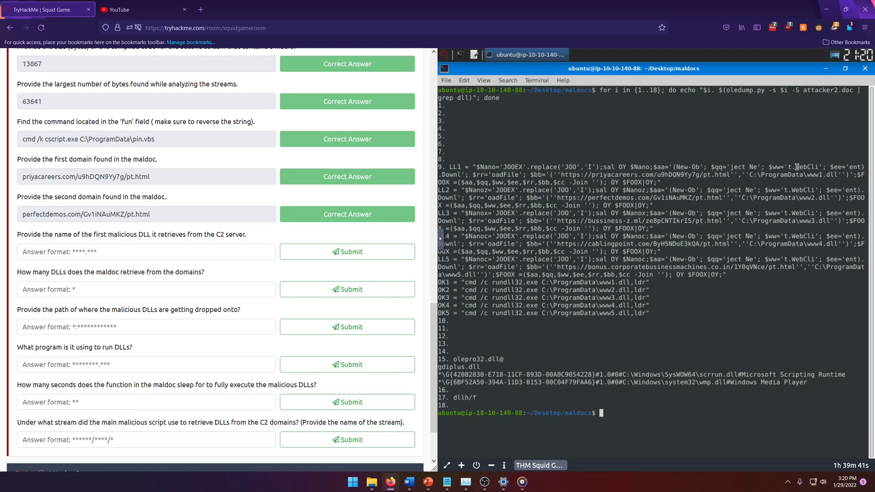
mouse_move(177, 279)
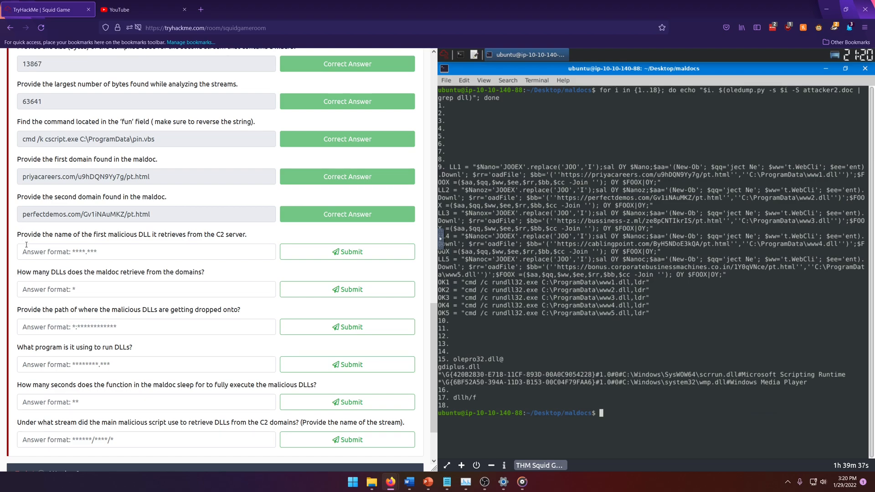
mouse_move(749, 181)
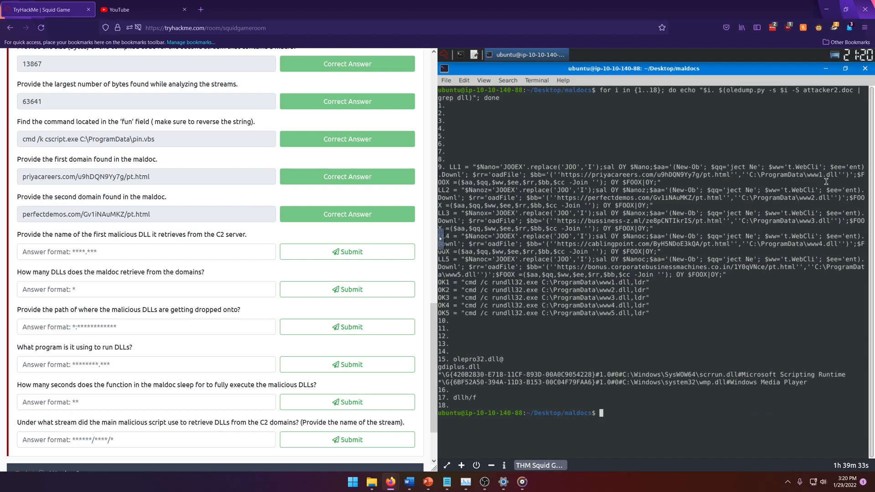
mouse_move(261, 343)
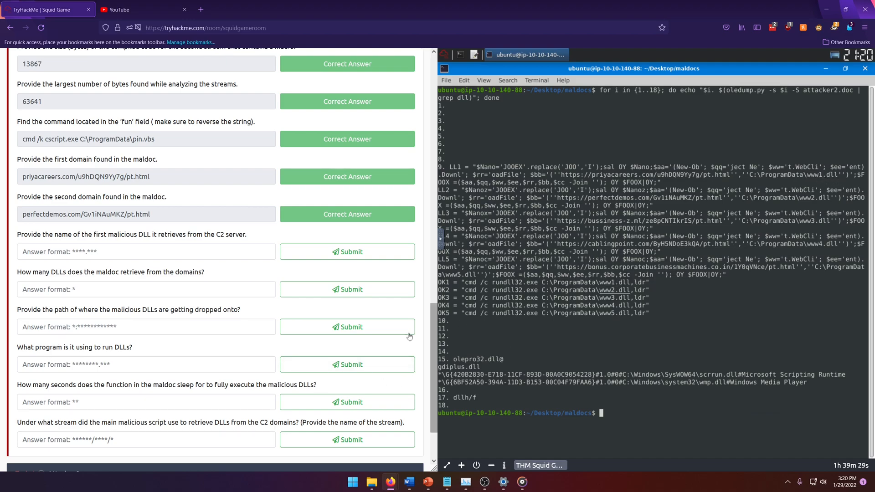
left_click(145, 251)
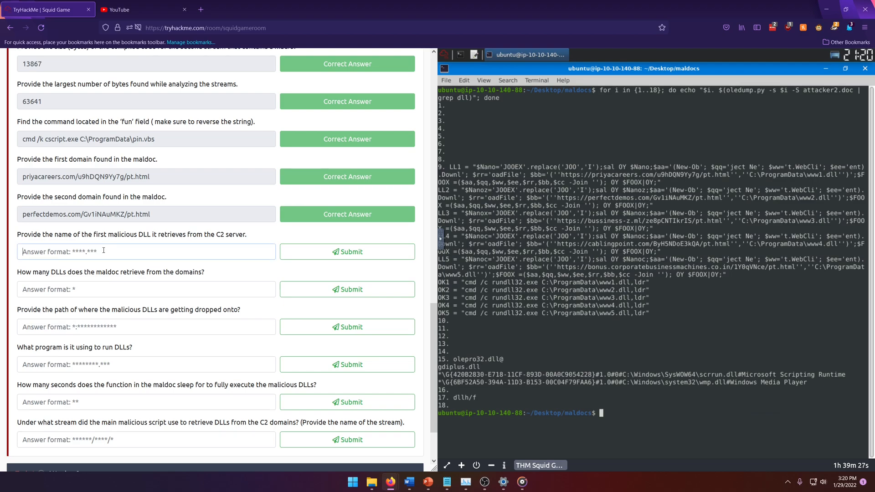
type("www1.dll")
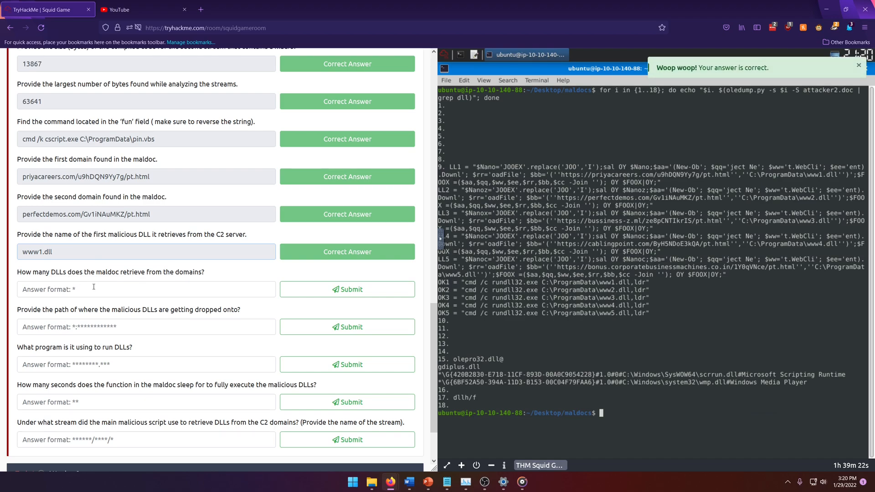
mouse_move(206, 283)
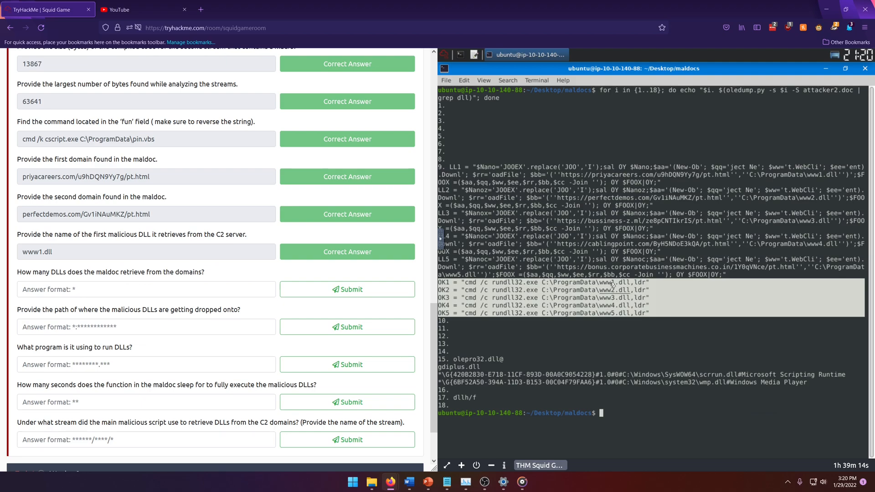
Step: Submit 5 as the DLL count and C:\ProgramData as the drop path
left_click(145, 288)
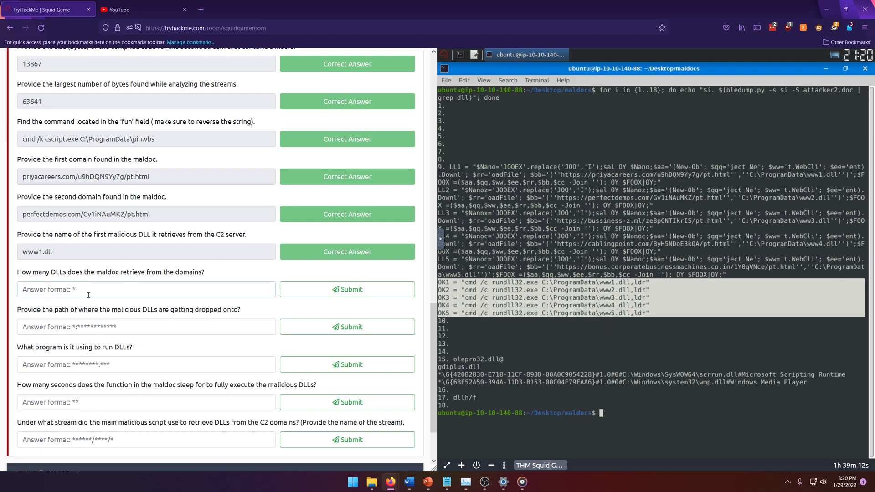
left_click(346, 289)
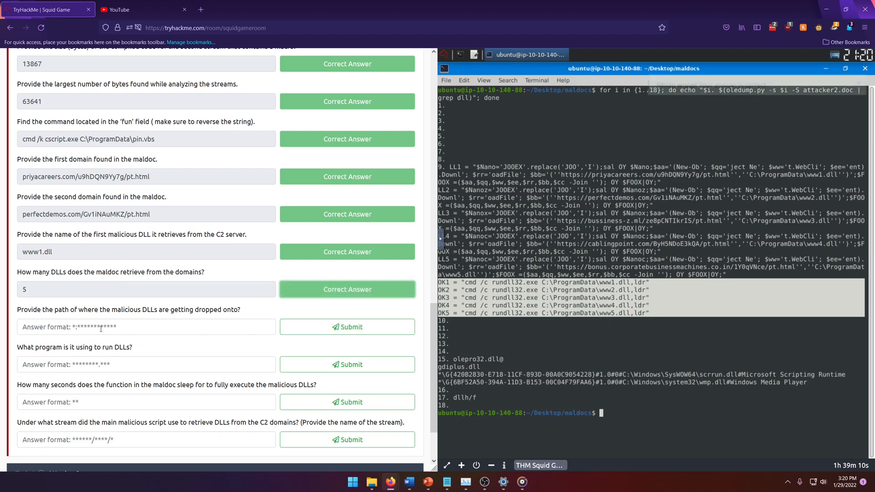
left_click(347, 327)
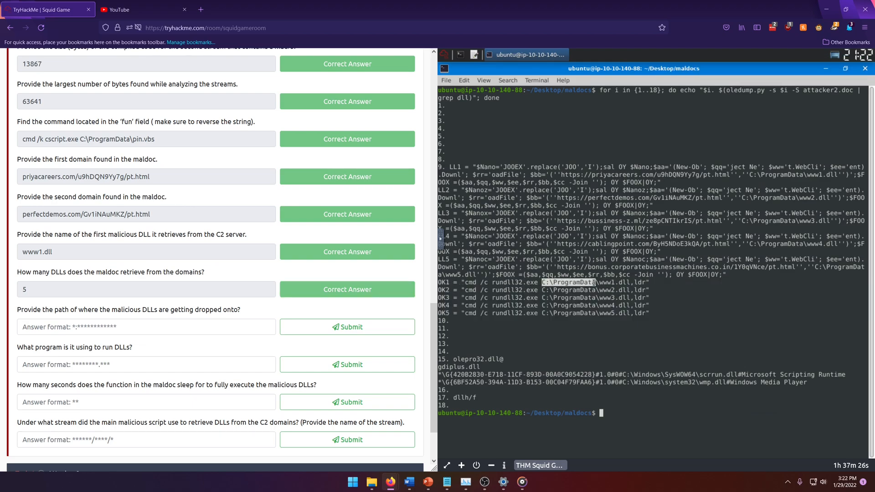
right_click(609, 297)
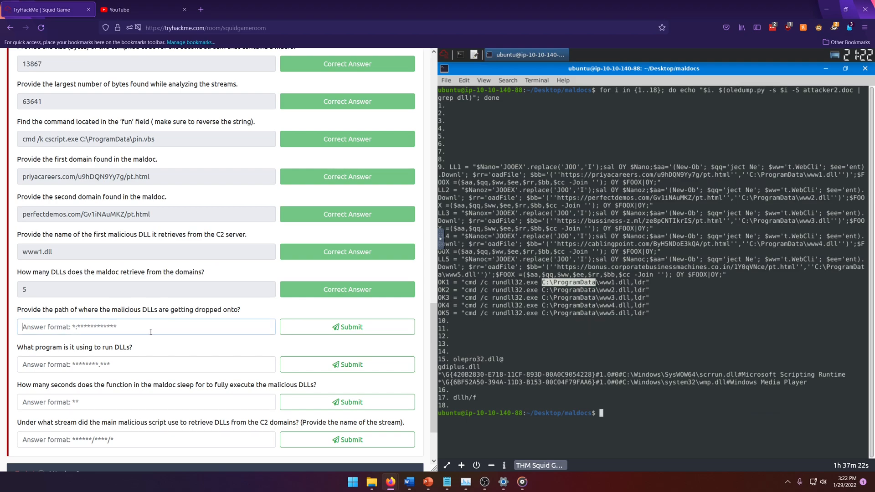
left_click(346, 327)
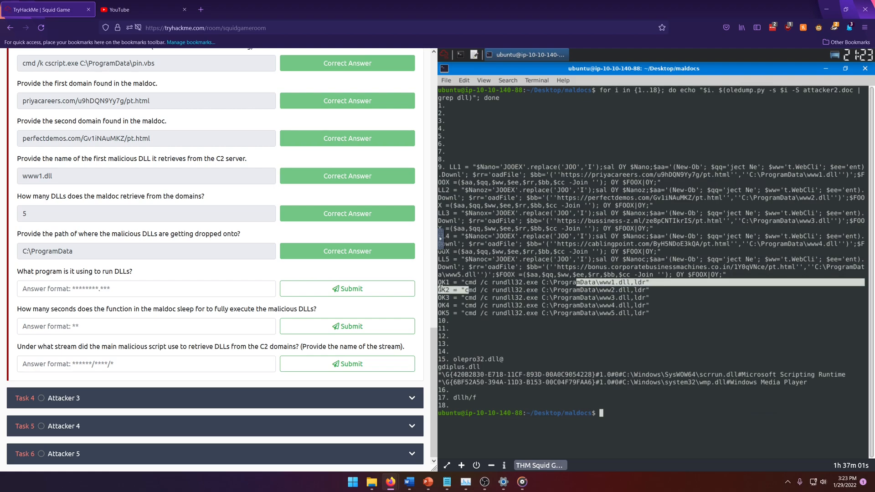
Step: Enter rundll32.exe as the program that runs the DLLs
left_click(146, 288)
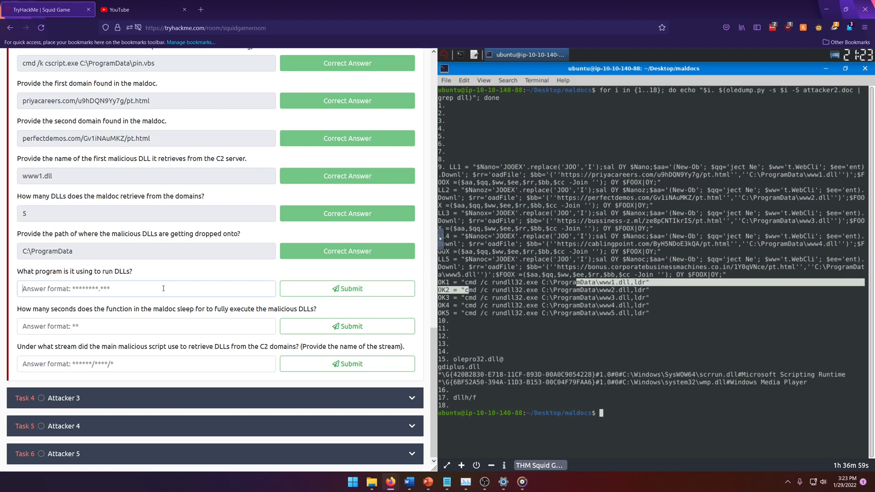
type("r")
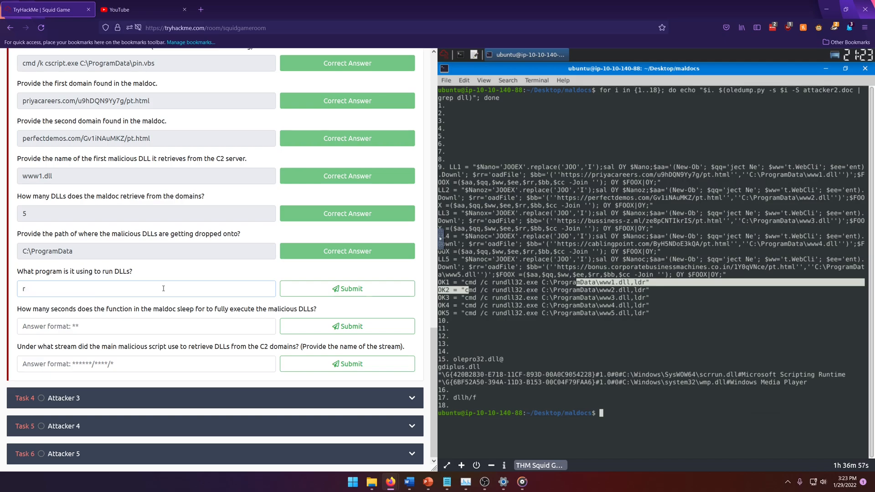
type("rundll32.exe")
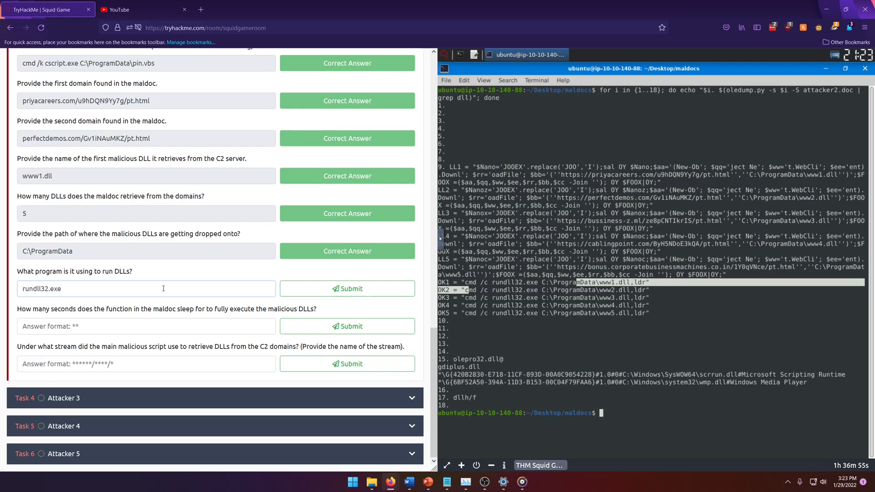
left_click(347, 288)
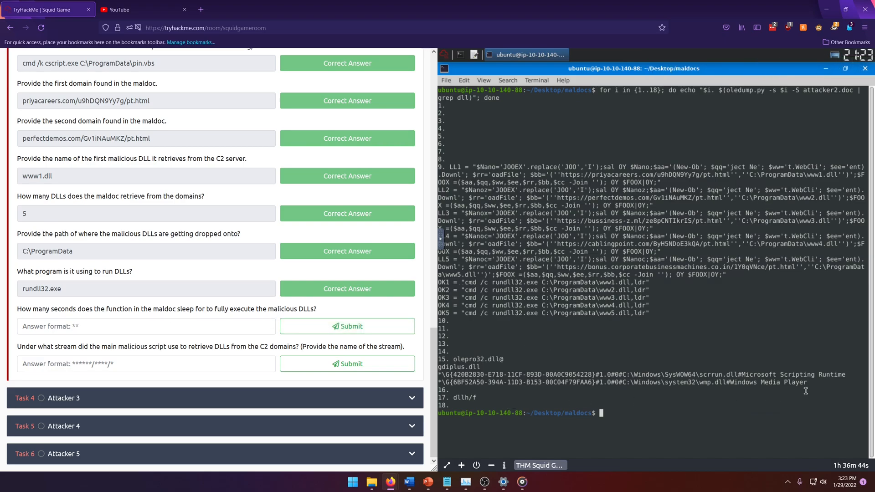
mouse_move(674, 311)
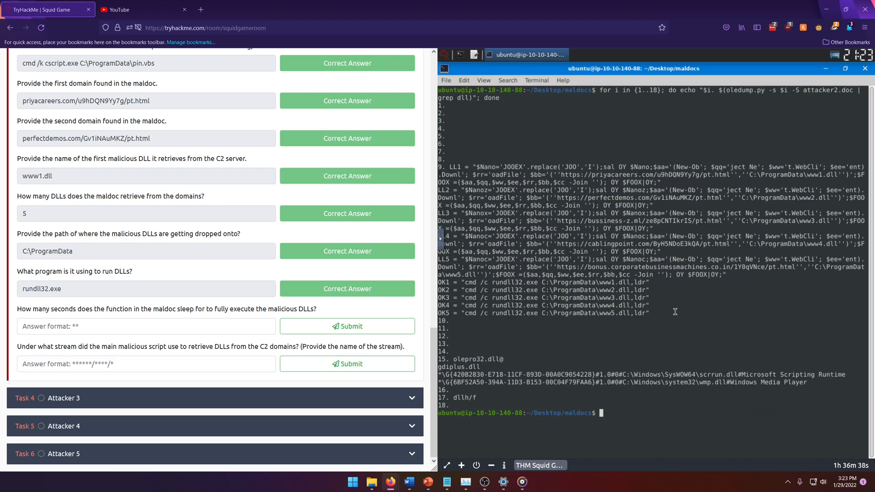
mouse_move(653, 358)
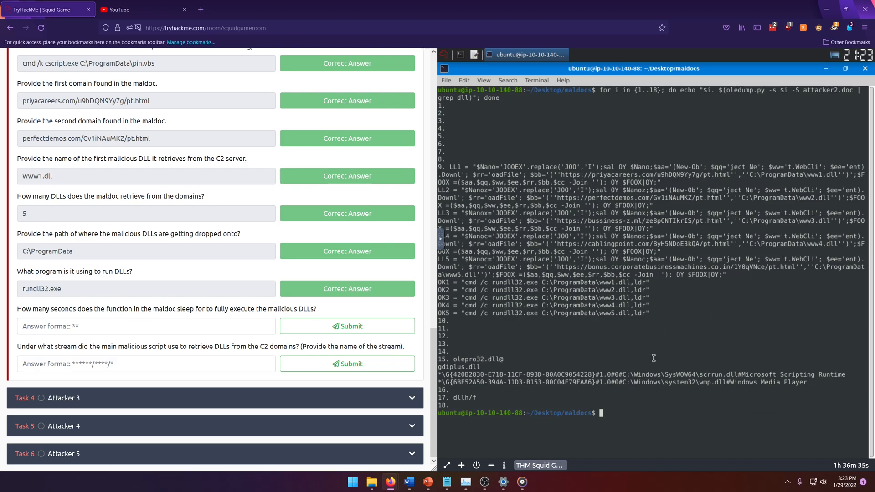
mouse_move(623, 375)
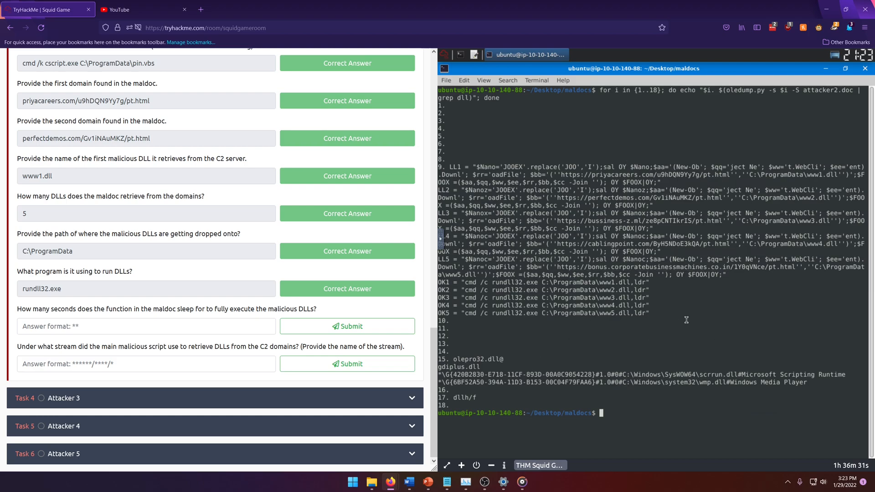
mouse_move(569, 113)
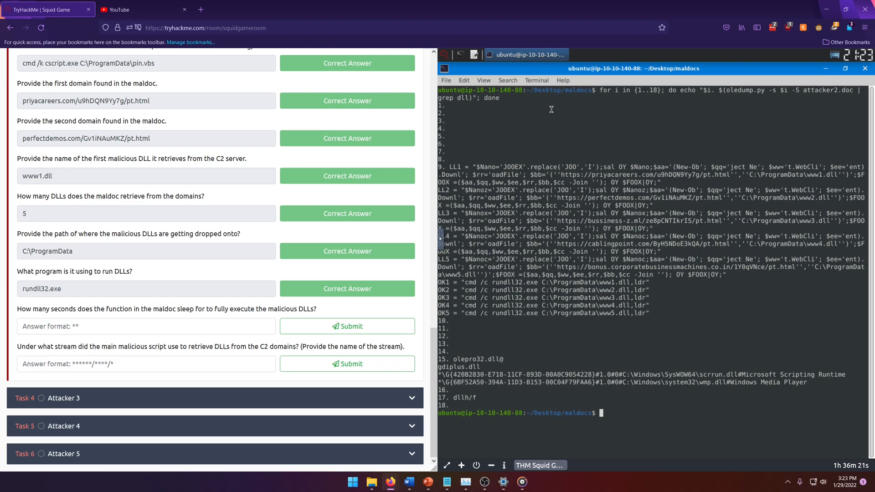
mouse_move(718, 102)
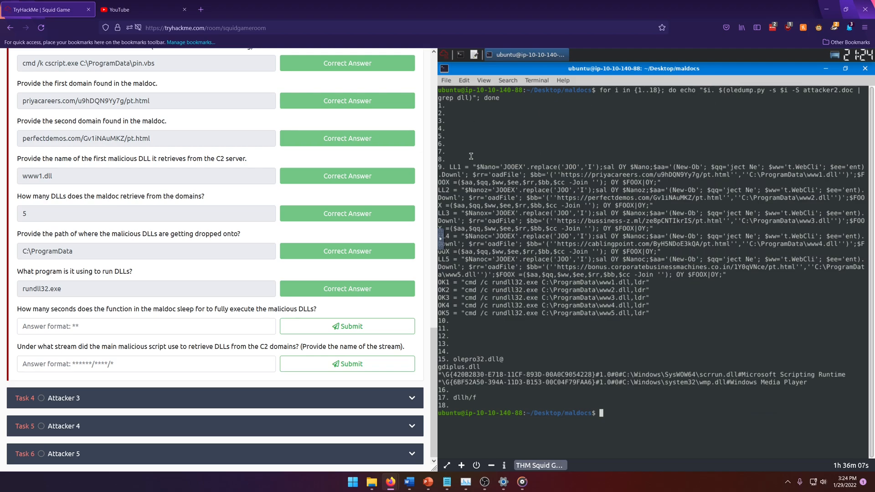
mouse_move(570, 297)
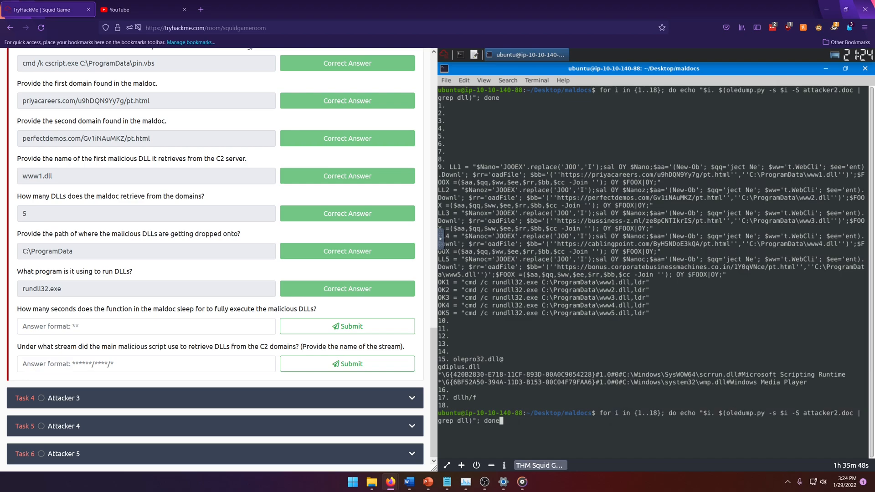
Step: Dump stream 9 strings with oledump.py -s 9 -S attacker2.doc, revealing WScript.Sleep(15000)
type("cle")
type("oled")
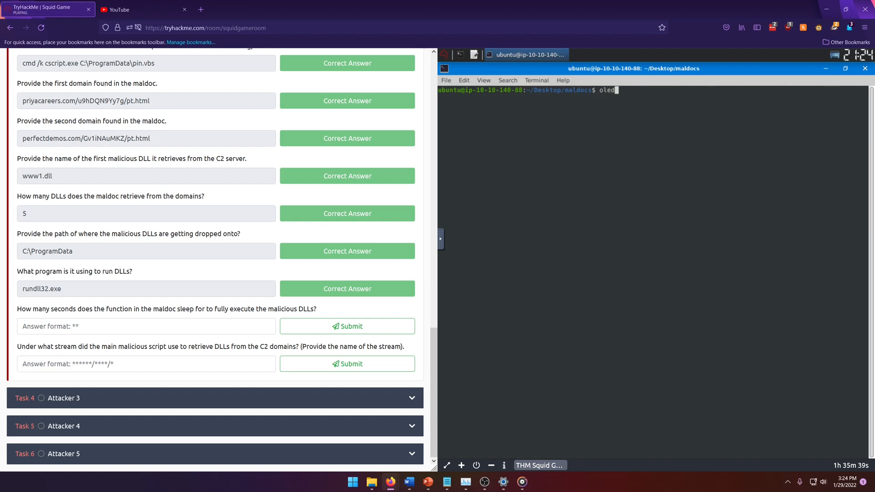
type("ump -s")
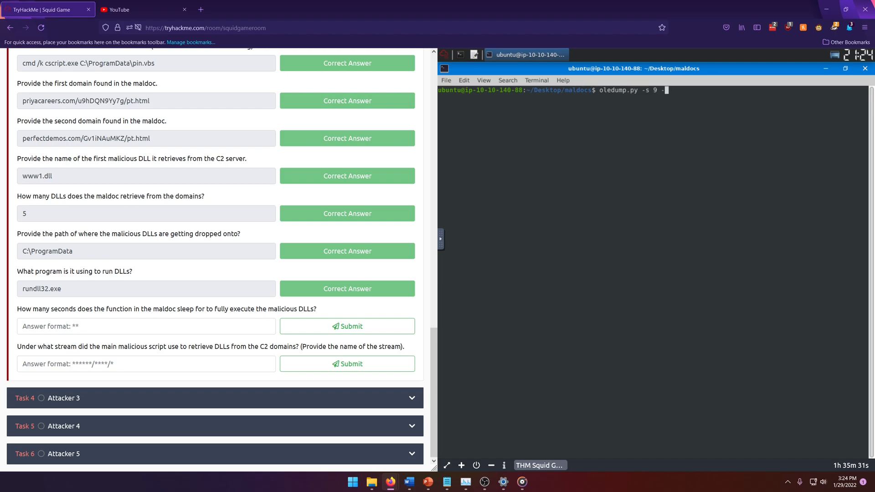
type("S")
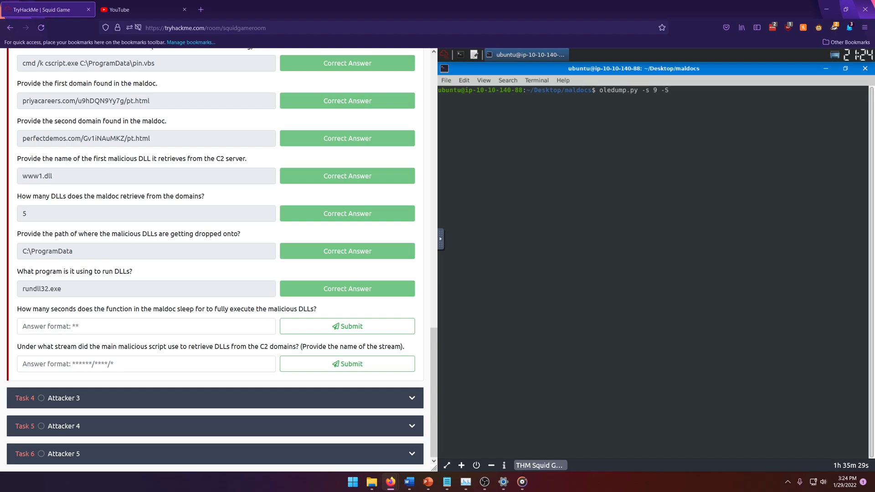
type("attacker2.doc")
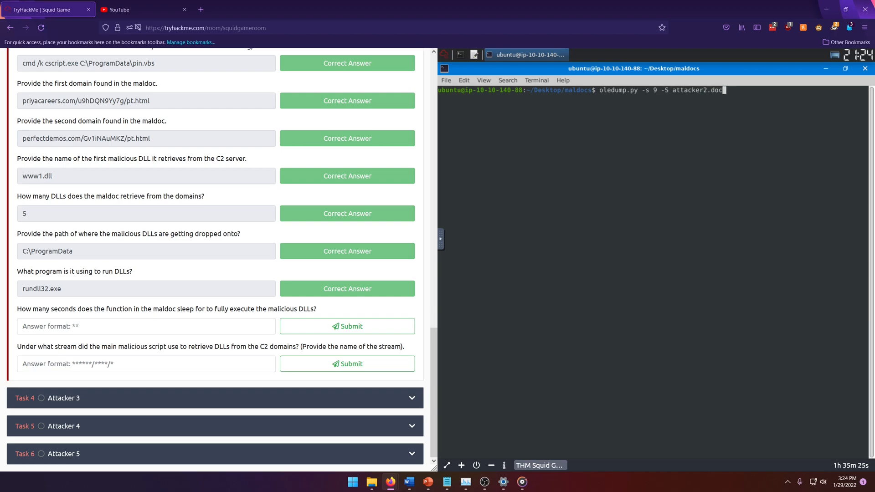
key("Return")
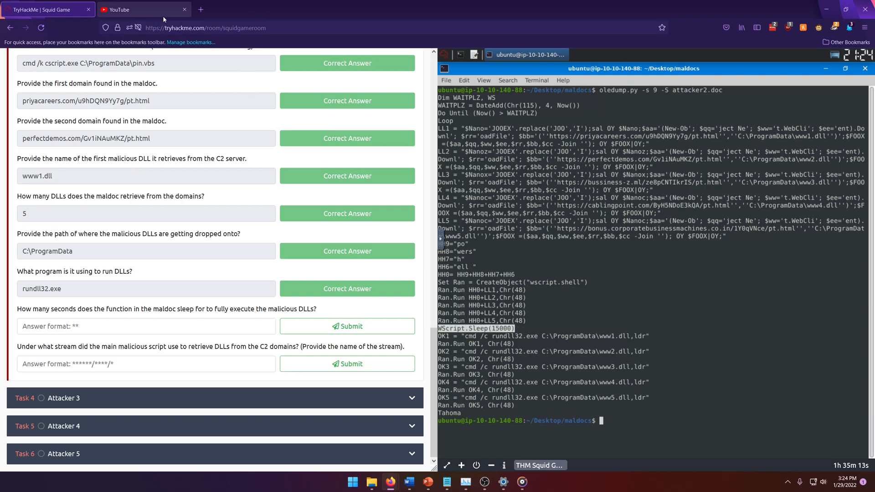
left_click(184, 9)
type("wsc")
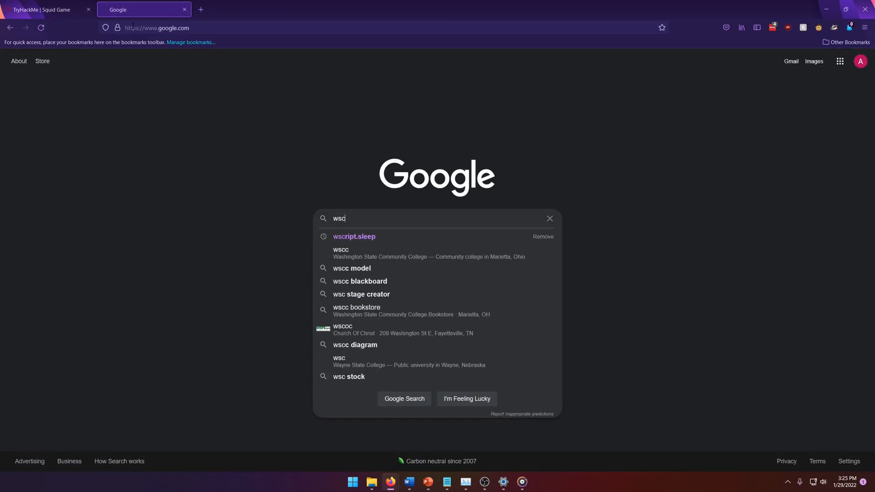
Step: Search wscript.sleep and open SS64's page showing the sleep time is in milliseconds
left_click(354, 236)
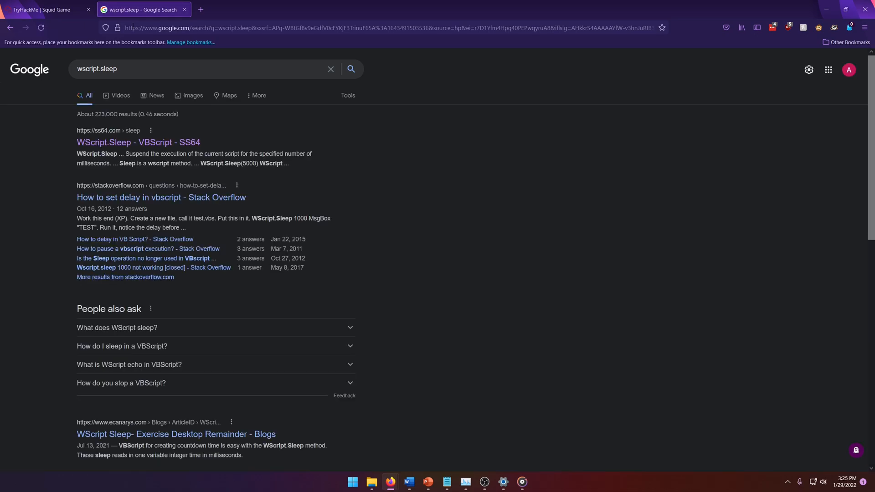
left_click(137, 142)
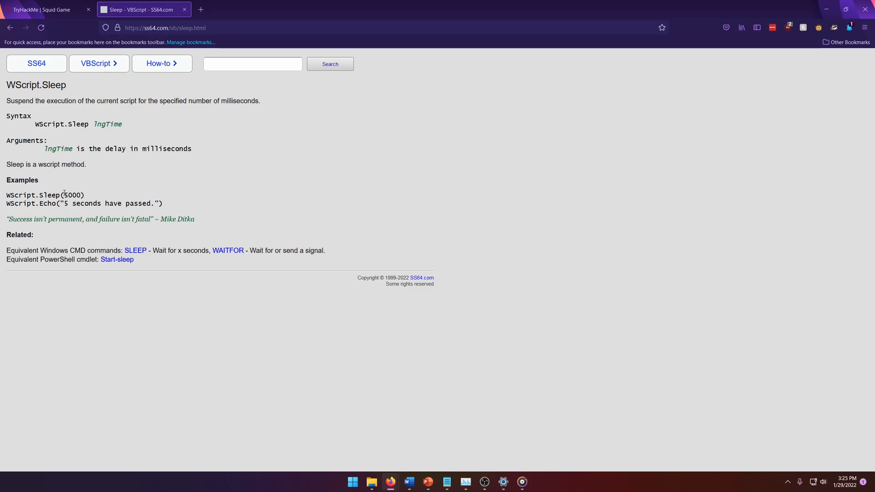
left_click(44, 10)
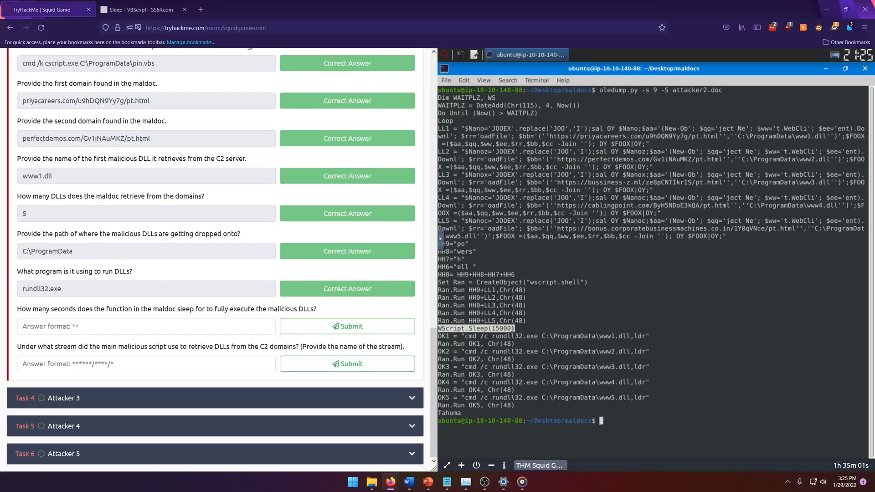
Step: Submit 15 seconds for the sleep question and Macros/Form/o as the retrieval stream
left_click(145, 326)
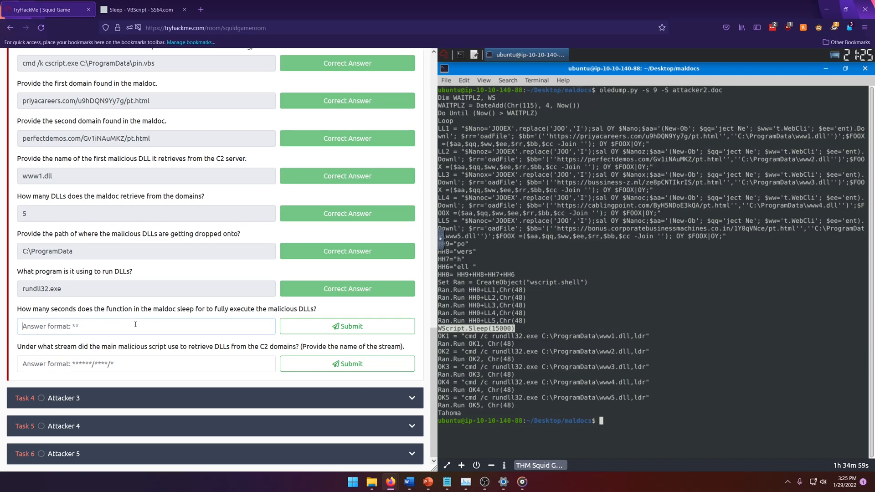
type("15")
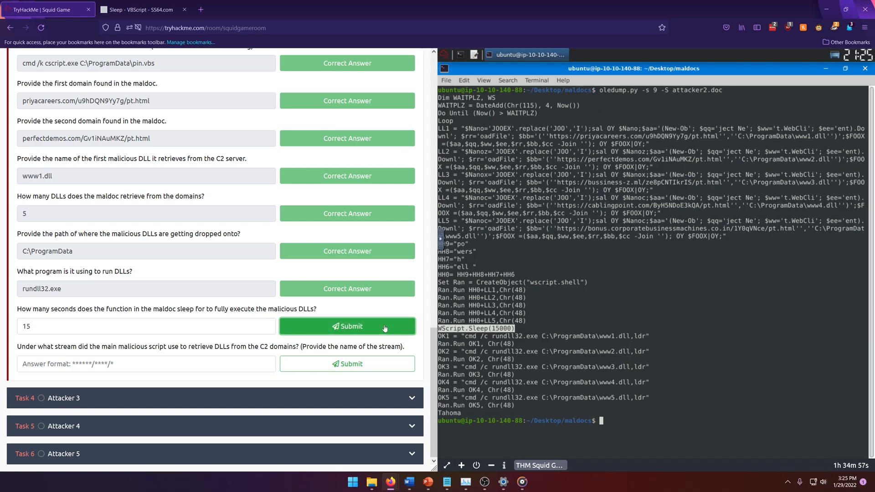
left_click(347, 325)
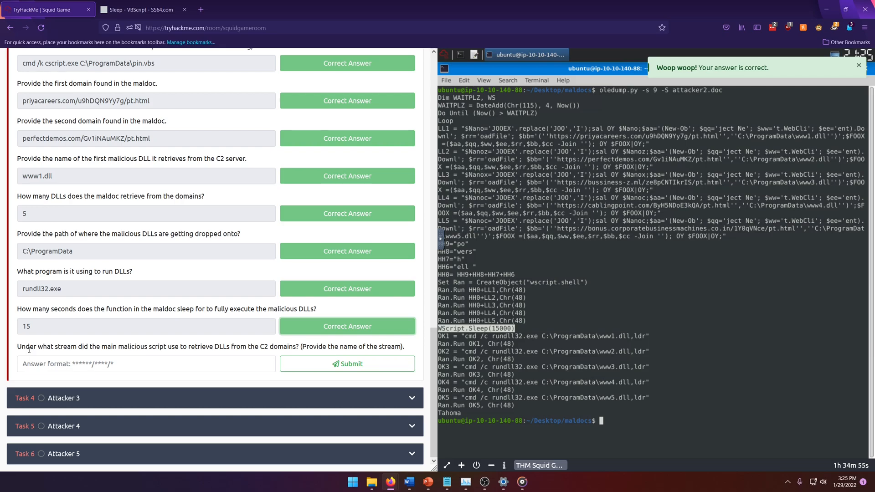
mouse_move(129, 356)
type("oledump.py attacker2.doc")
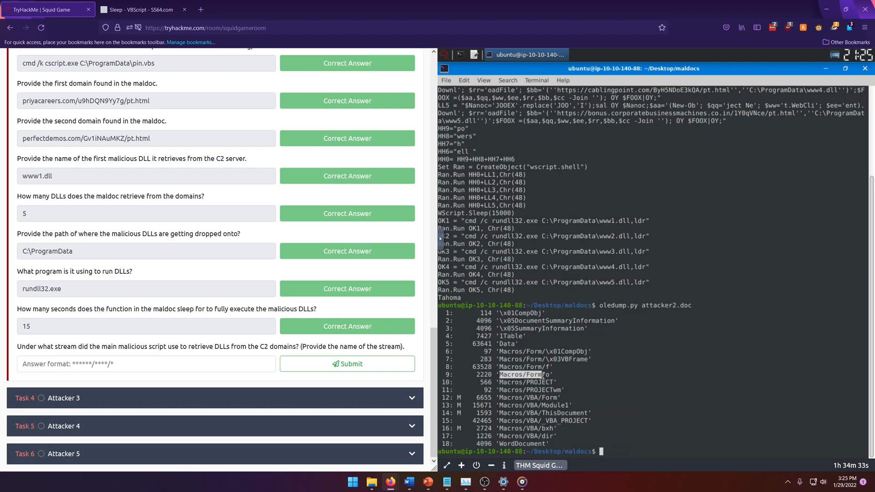
right_click(539, 374)
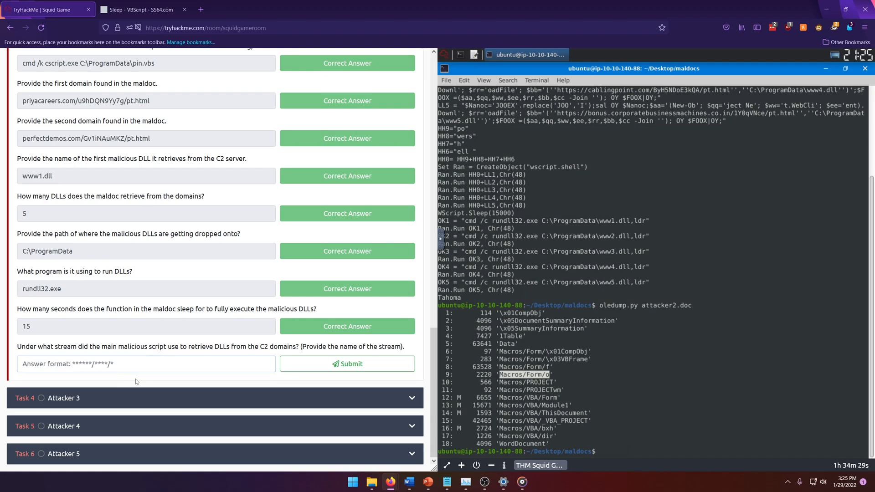
left_click(347, 364)
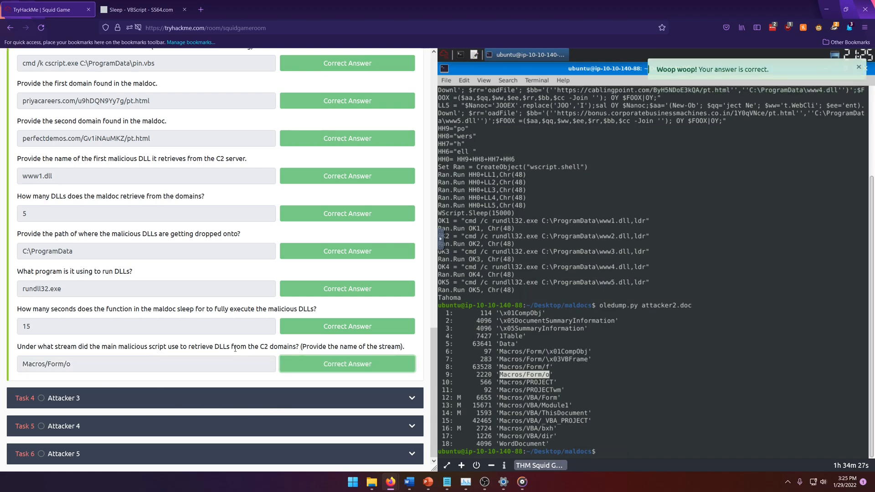